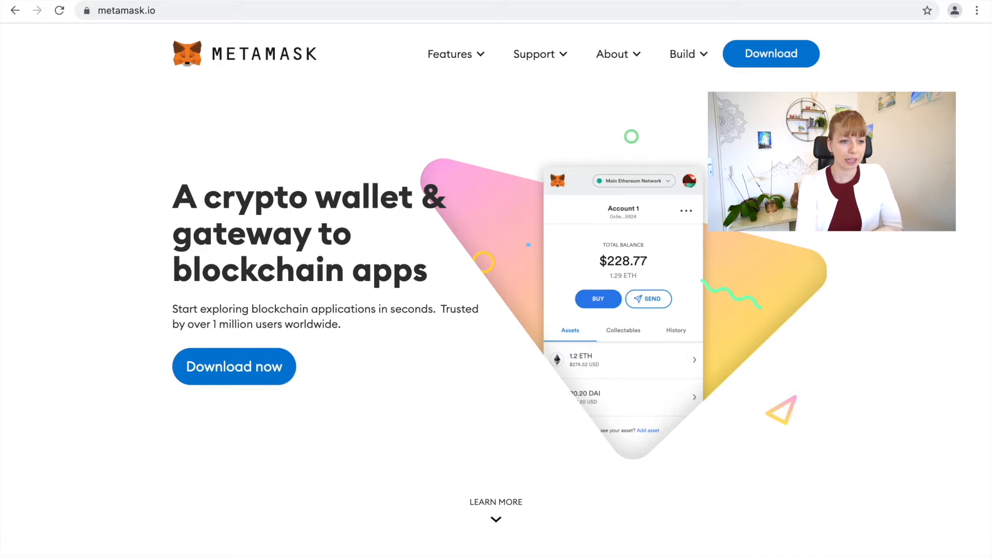
Step: Reach MetaMask's Chrome Web Store listing from the metamask.io download page
{"action": "left_click", "coordinate": [770, 52]}
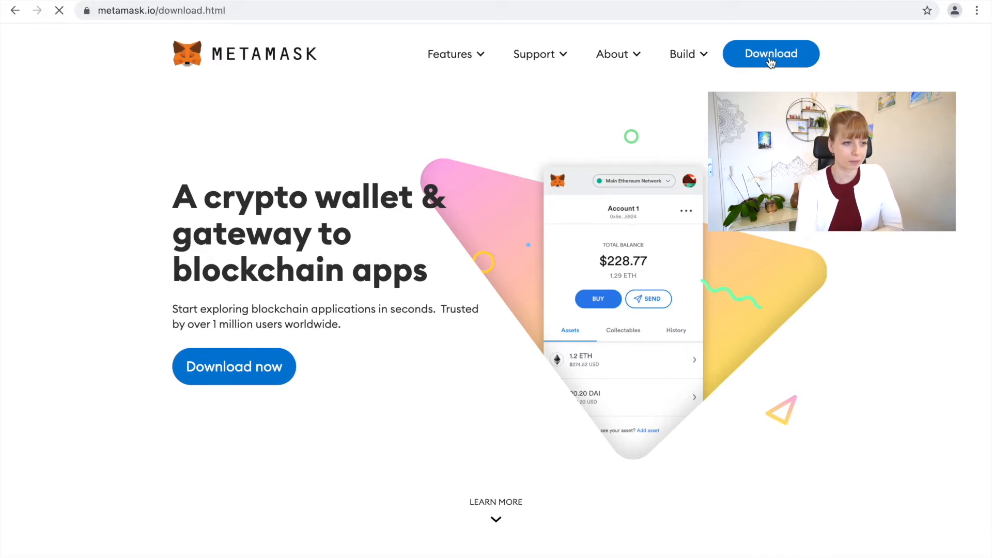
{"action": "left_click", "coordinate": [770, 53]}
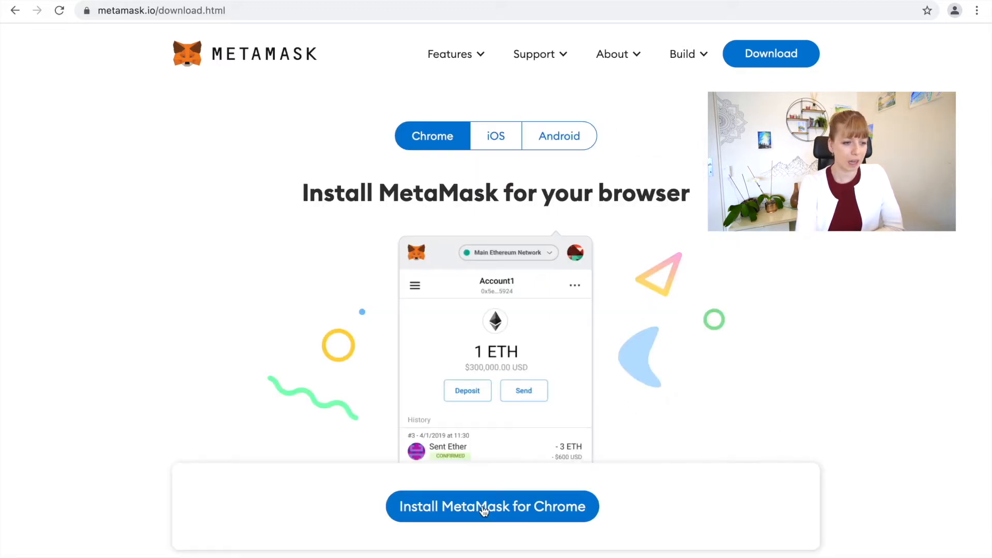
{"action": "left_click", "coordinate": [492, 507]}
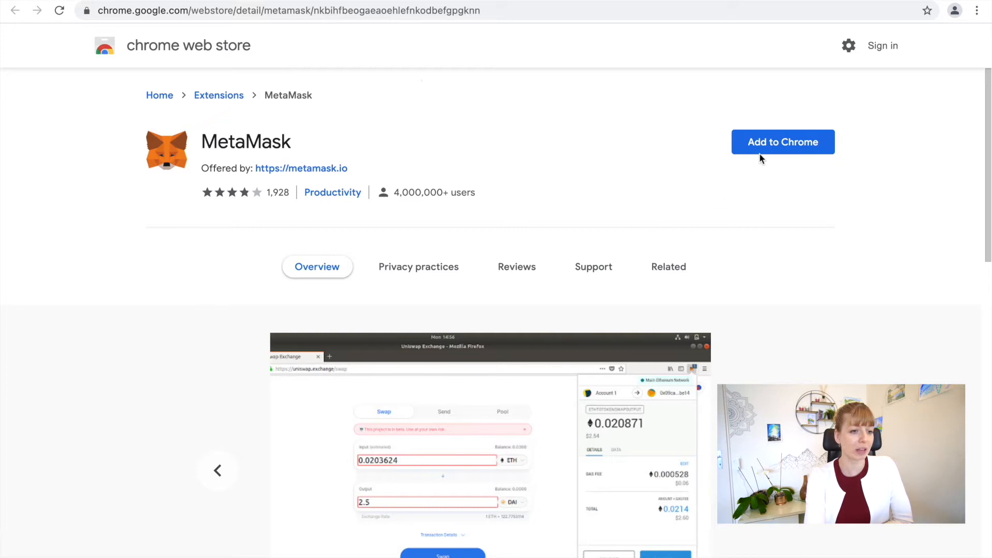
Step: Add the MetaMask extension to Chrome and confirm the installation
{"action": "left_click", "coordinate": [783, 141]}
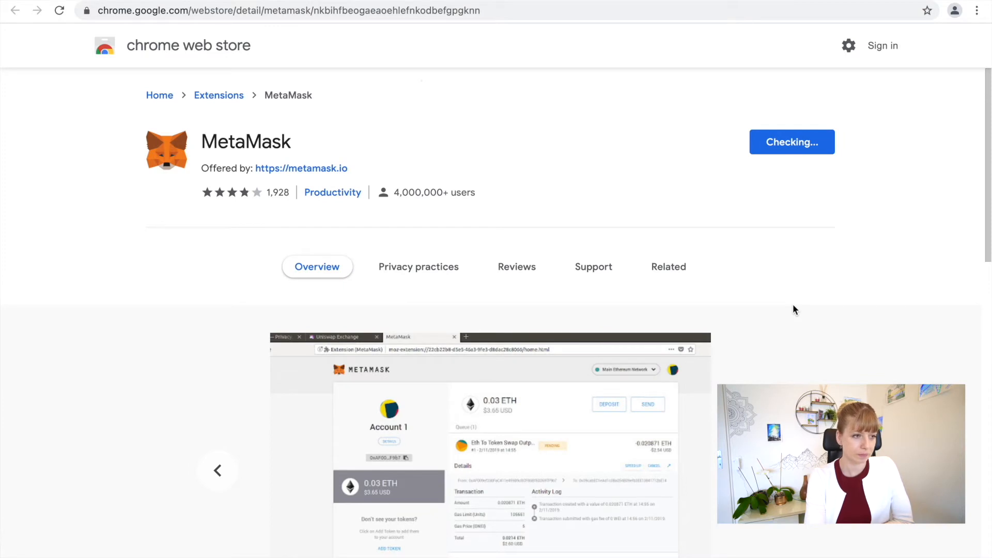
{"action": "left_click", "coordinate": [669, 267]}
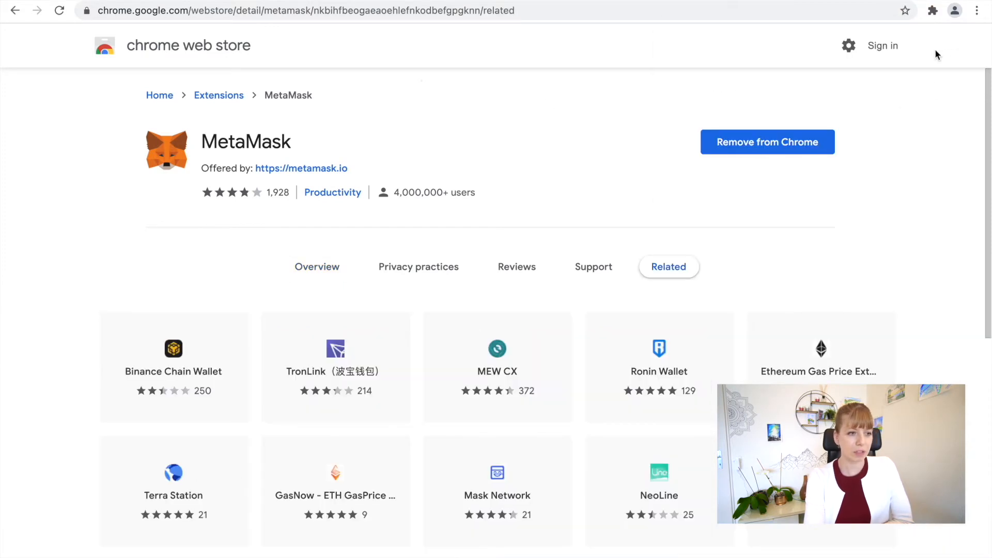
{"action": "mouse_move", "coordinate": [433, 98]}
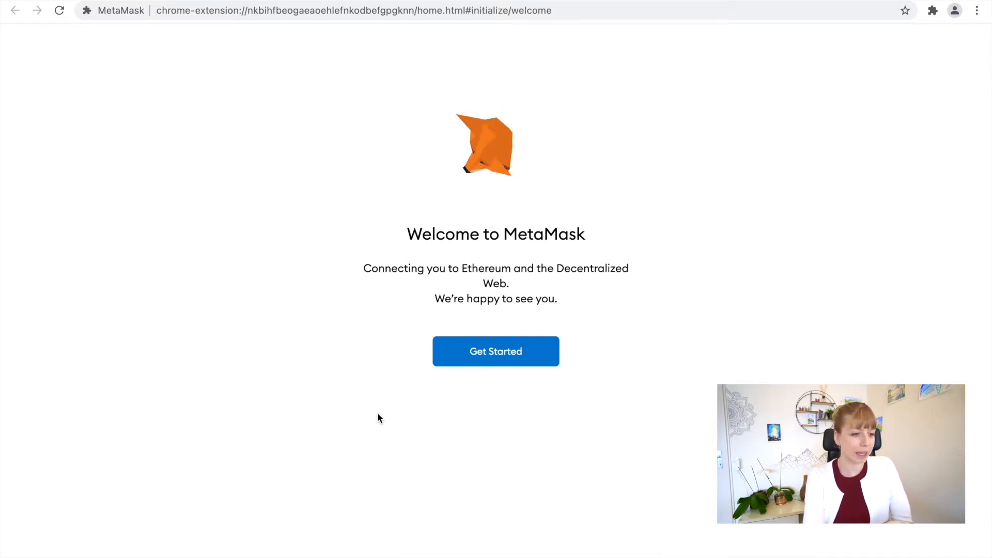
Step: Start MetaMask setup with Create a Wallet and agree to anonymous usage data sharing
{"action": "left_click", "coordinate": [495, 351]}
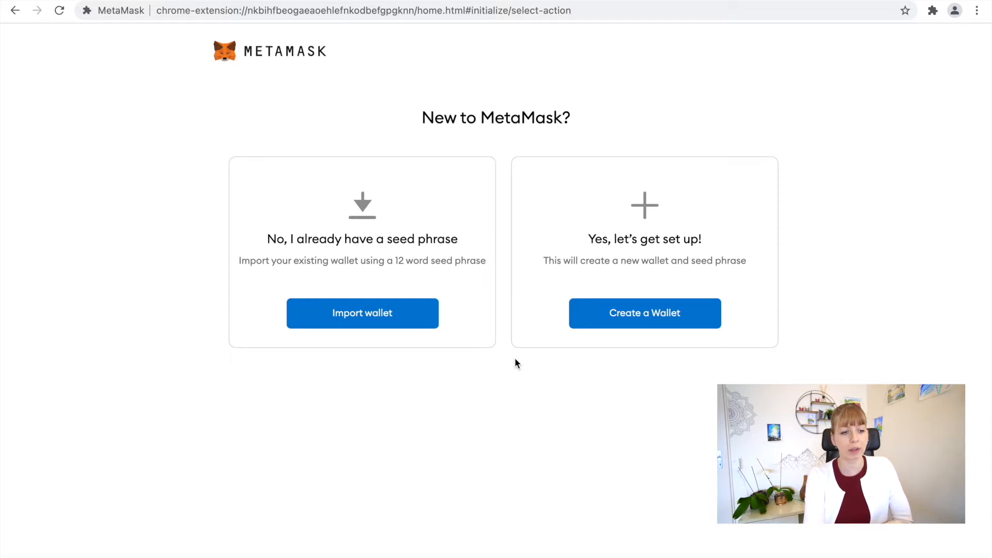
{"action": "mouse_move", "coordinate": [727, 271]}
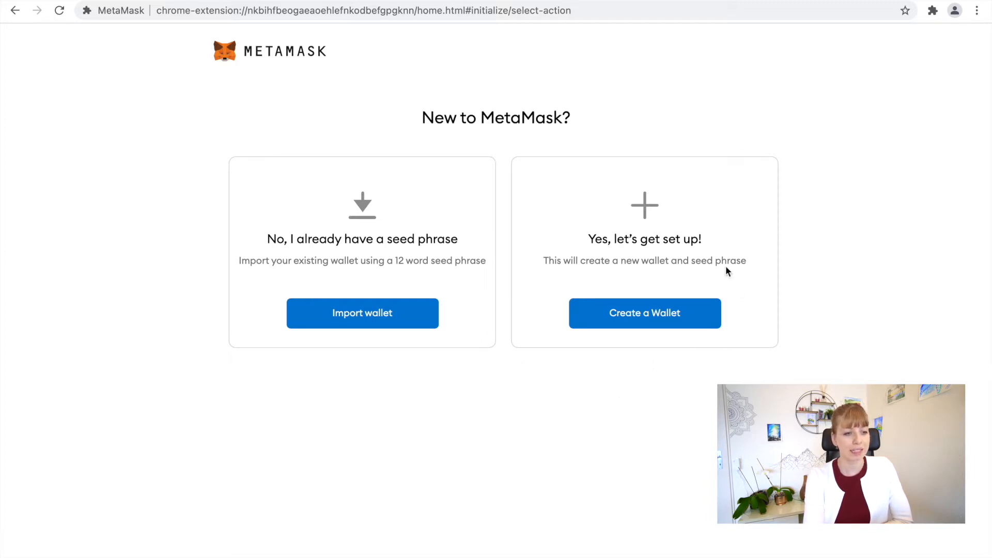
{"action": "mouse_move", "coordinate": [387, 272]}
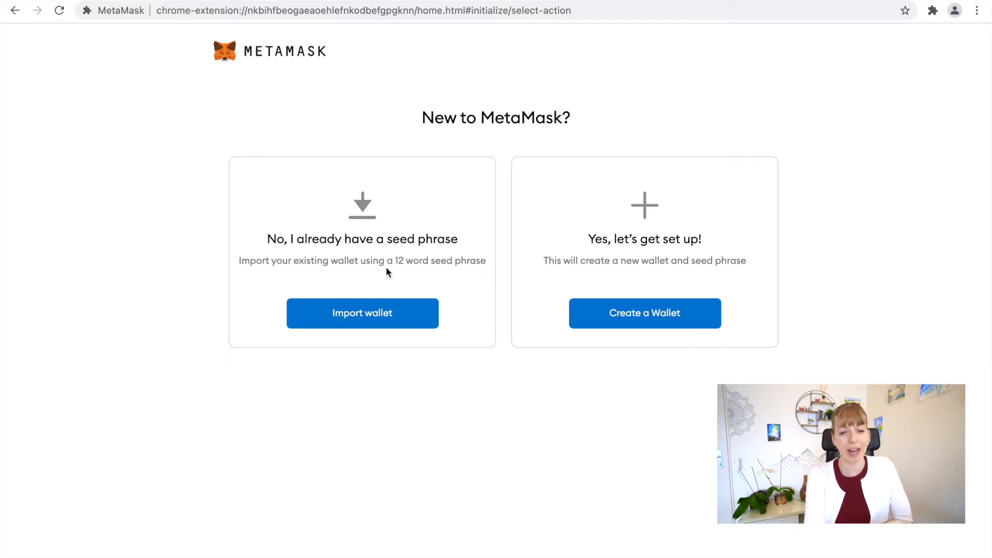
{"action": "mouse_move", "coordinate": [450, 285]}
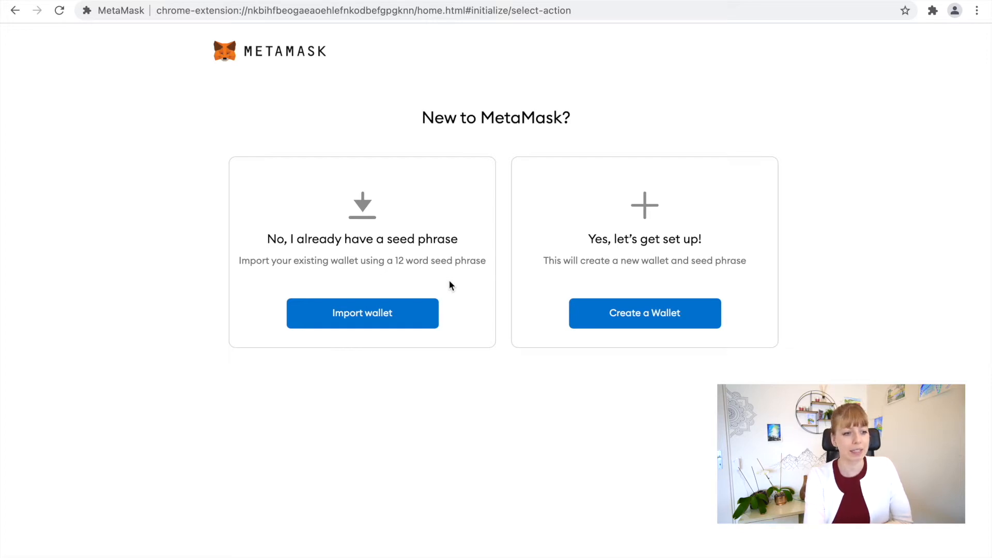
{"action": "mouse_move", "coordinate": [476, 274]}
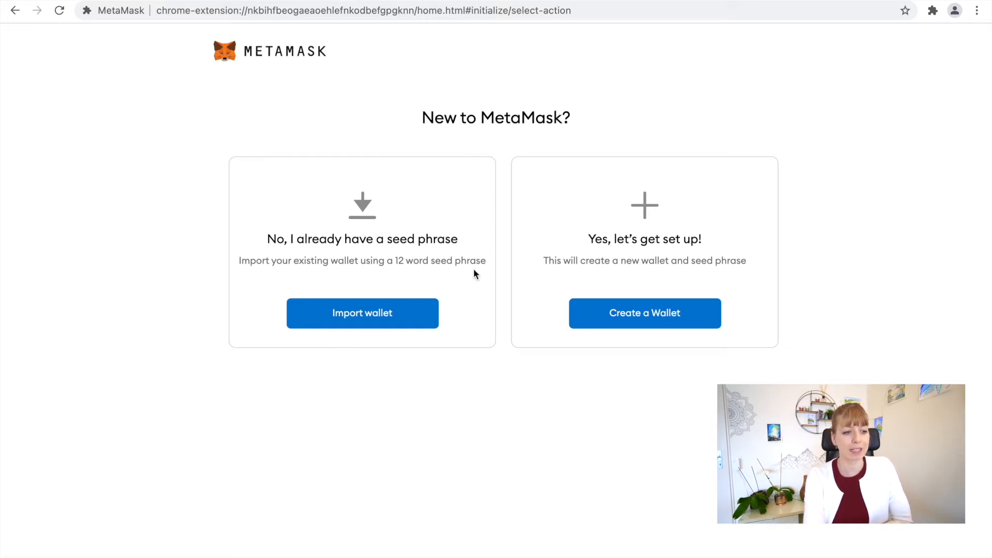
{"action": "mouse_move", "coordinate": [487, 300]}
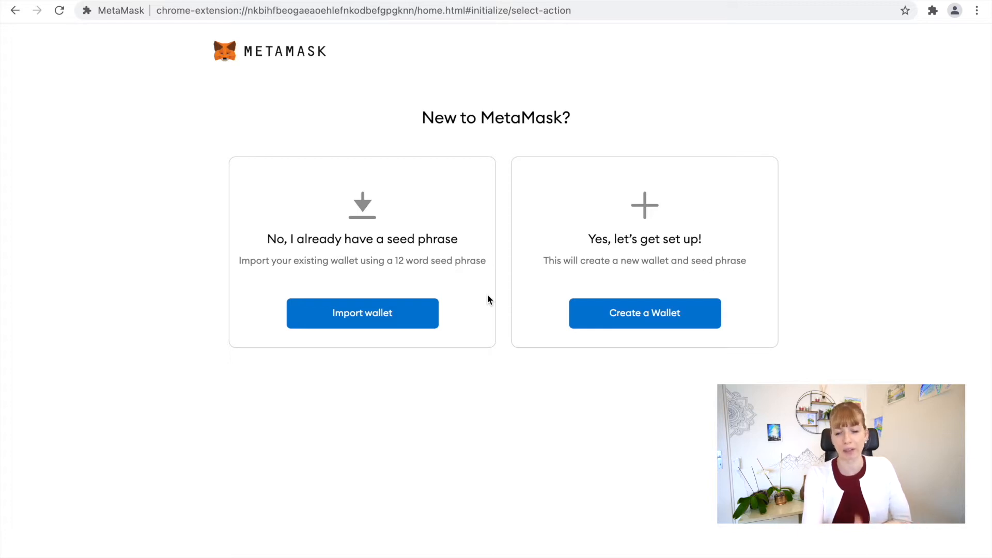
{"action": "mouse_move", "coordinate": [452, 285]}
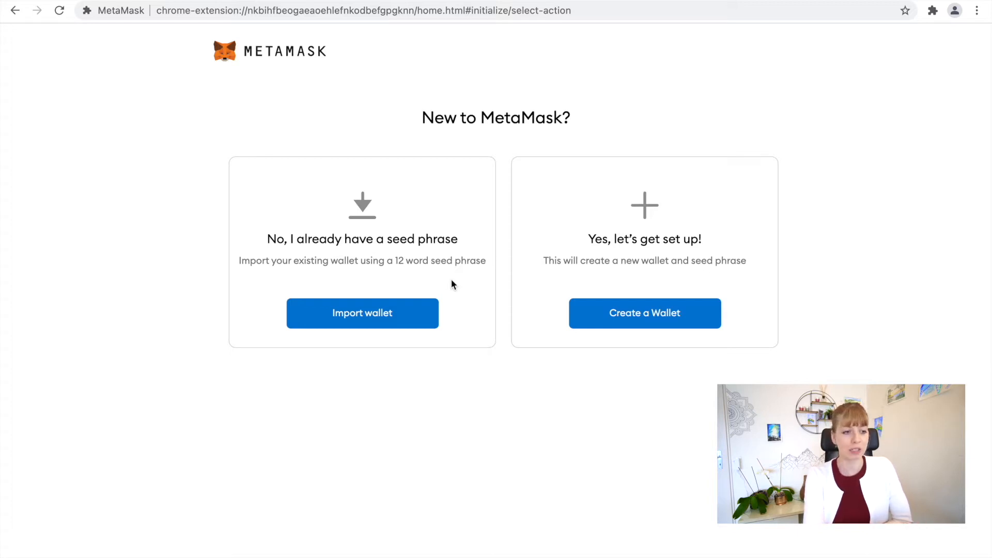
{"action": "mouse_move", "coordinate": [709, 146]}
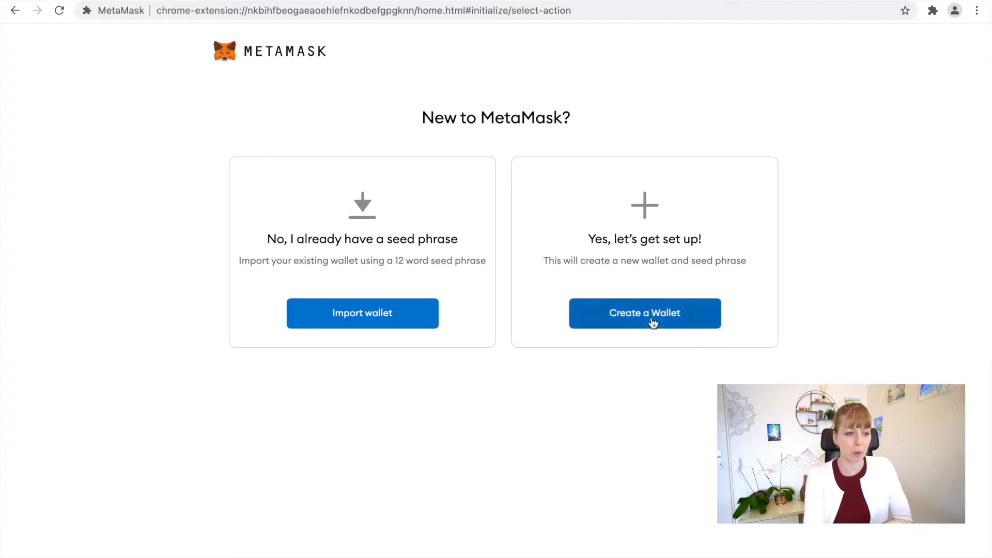
{"action": "left_click", "coordinate": [644, 312]}
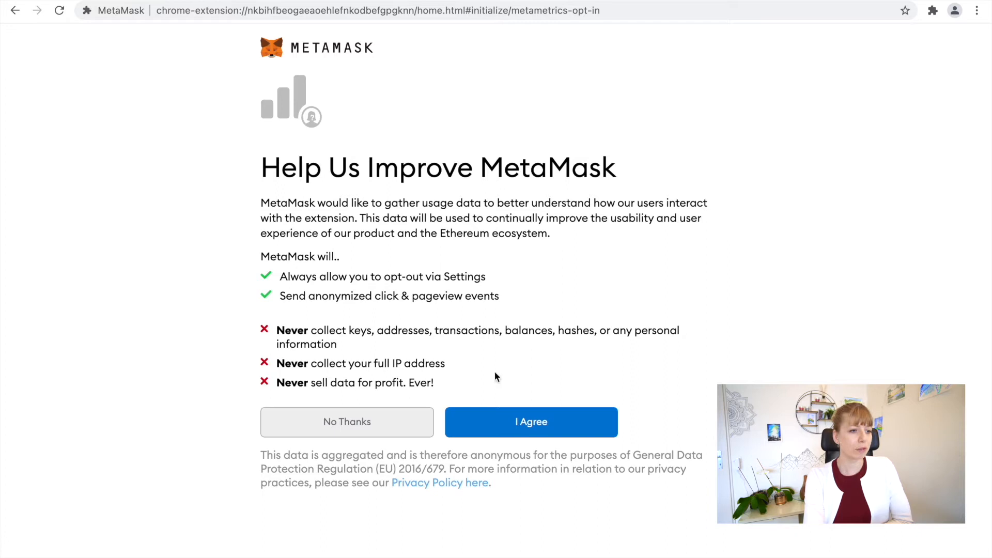
{"action": "mouse_move", "coordinate": [540, 413]}
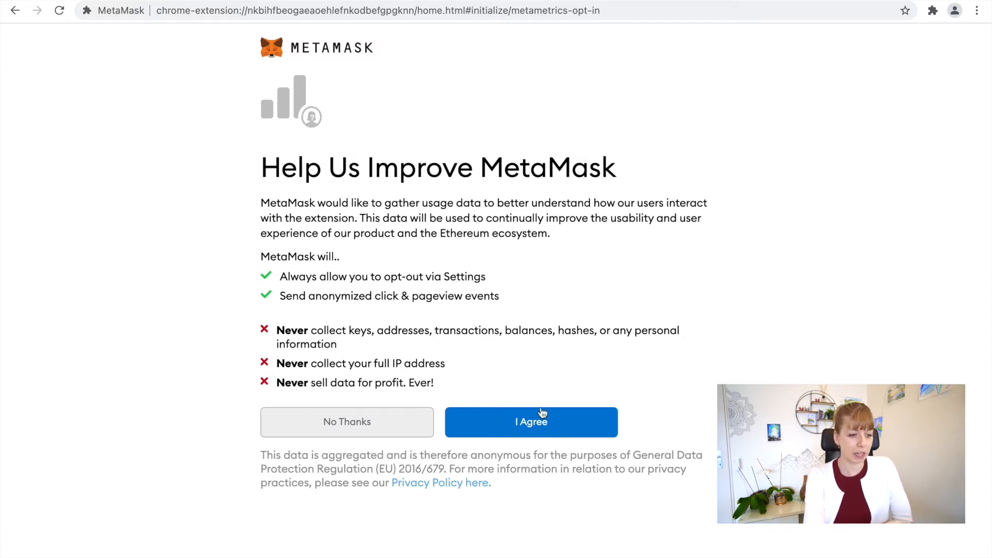
{"action": "left_click", "coordinate": [530, 422]}
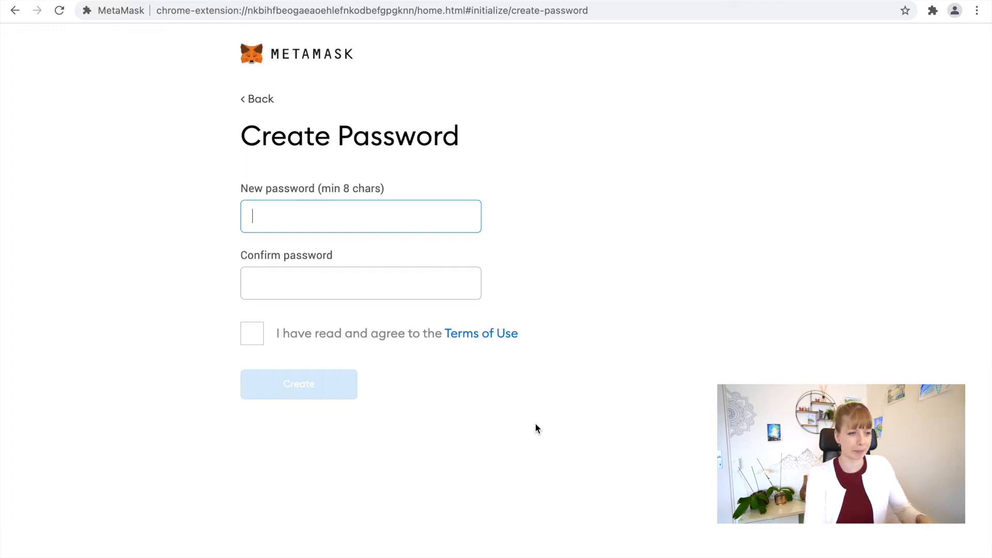
Step: Create the wallet with the new password and Terms accepted, then reveal the secret backup phrase
{"action": "left_click", "coordinate": [252, 334]}
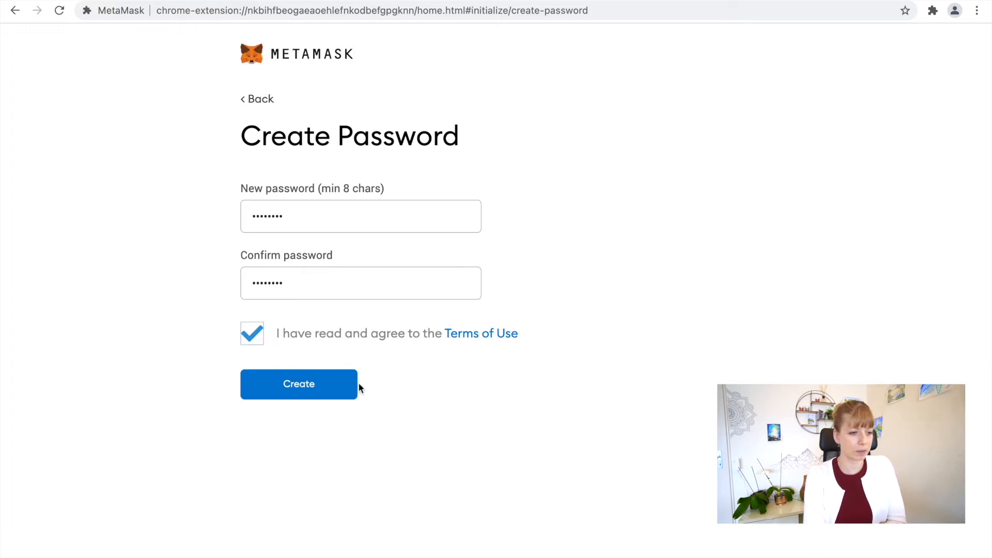
{"action": "left_click", "coordinate": [298, 384]}
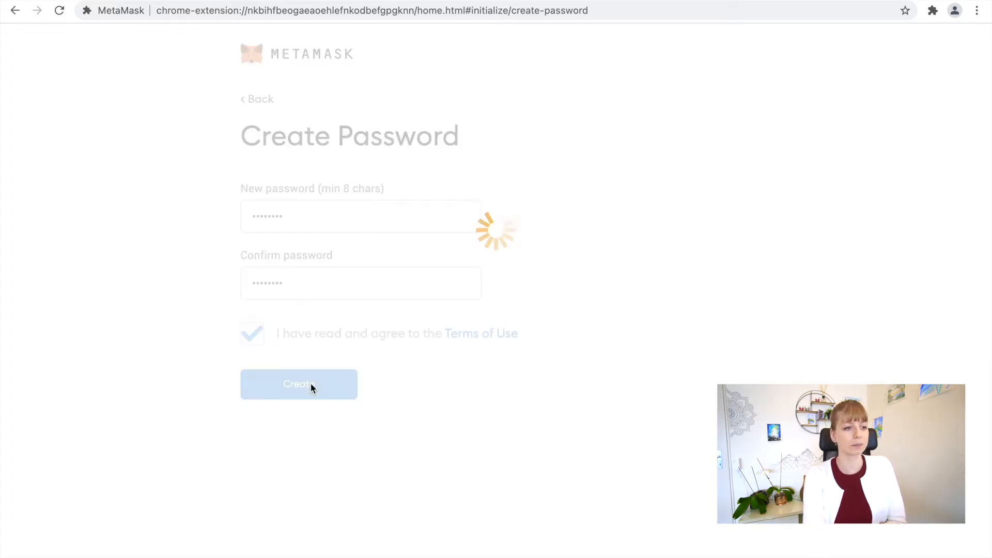
{"action": "left_click", "coordinate": [298, 385]}
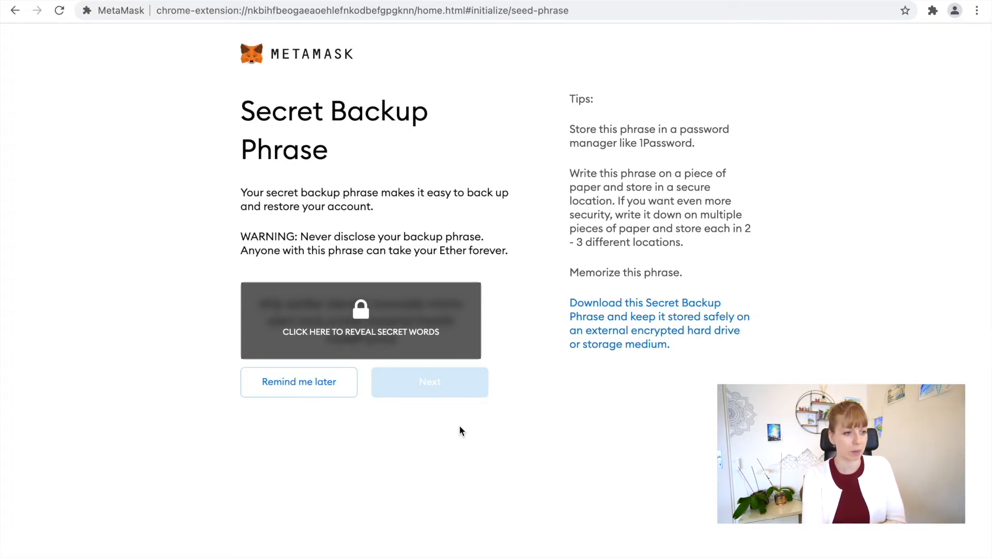
{"action": "mouse_move", "coordinate": [500, 289]}
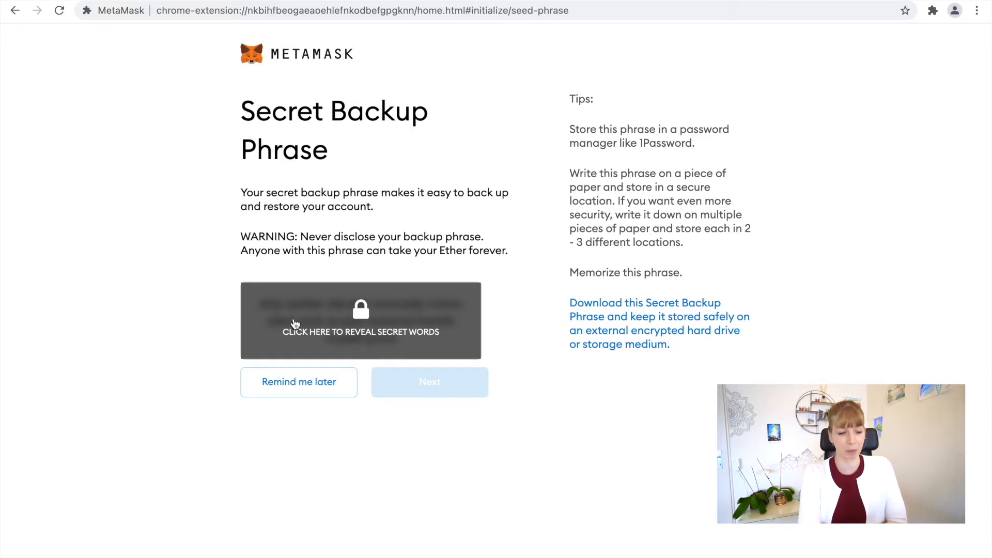
{"action": "mouse_move", "coordinate": [447, 331]}
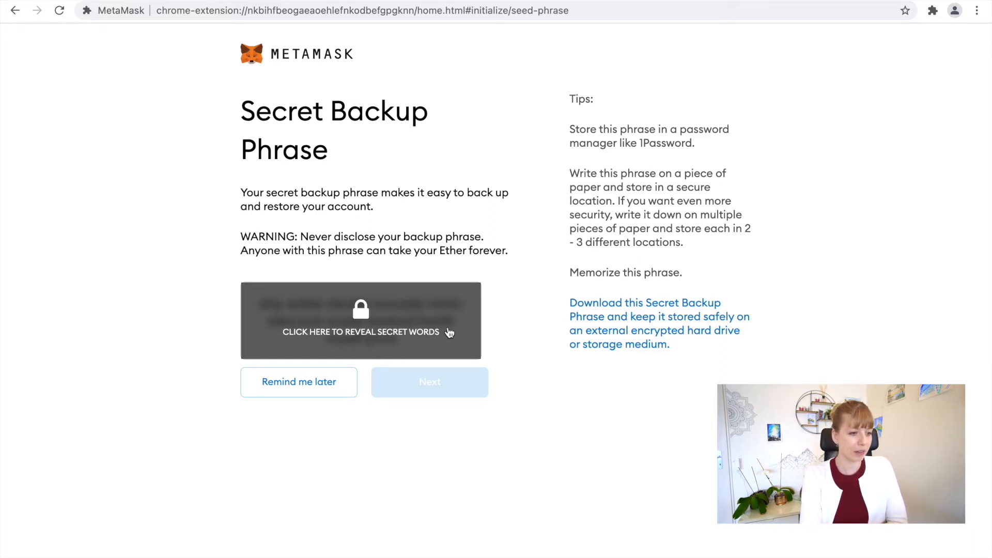
{"action": "left_click", "coordinate": [361, 332]}
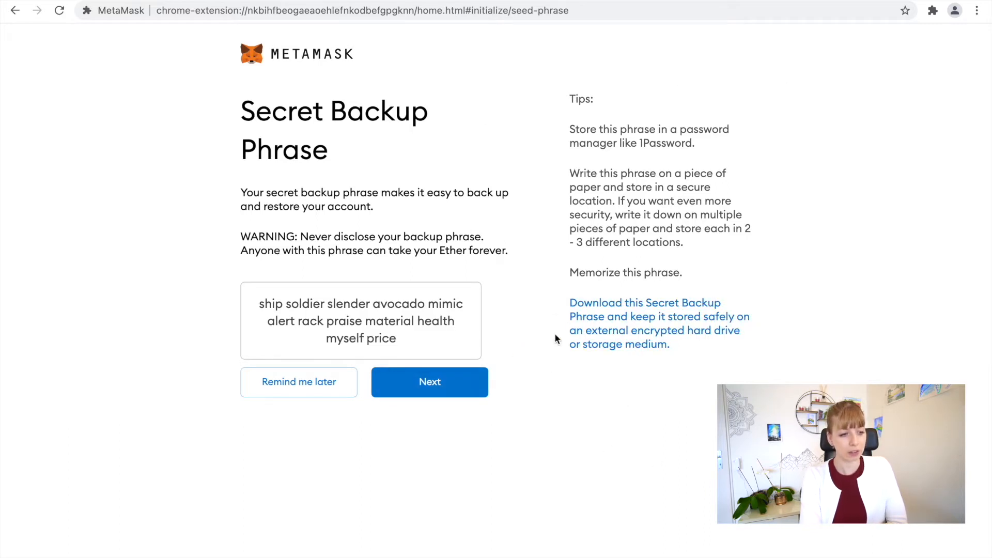
{"action": "mouse_move", "coordinate": [244, 298]}
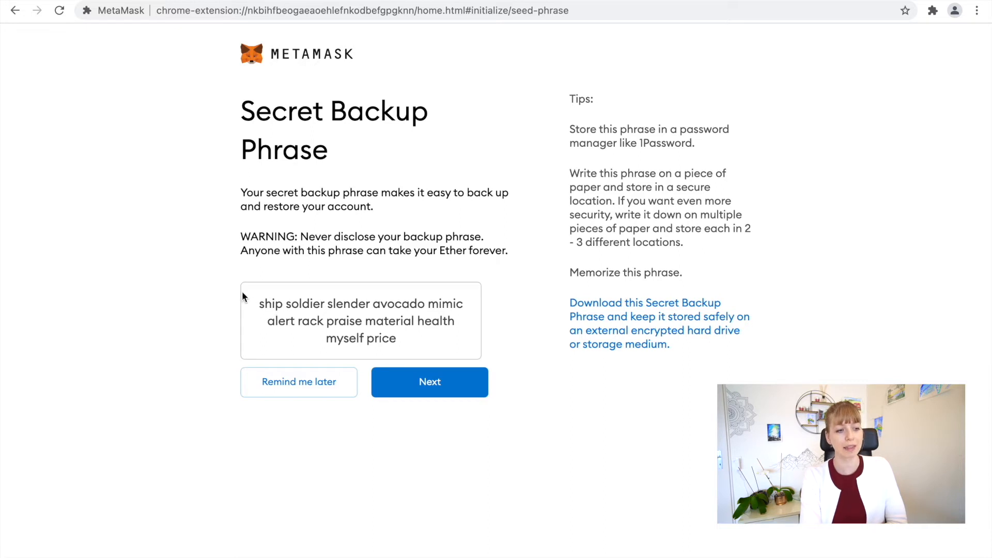
{"action": "mouse_move", "coordinate": [449, 337]}
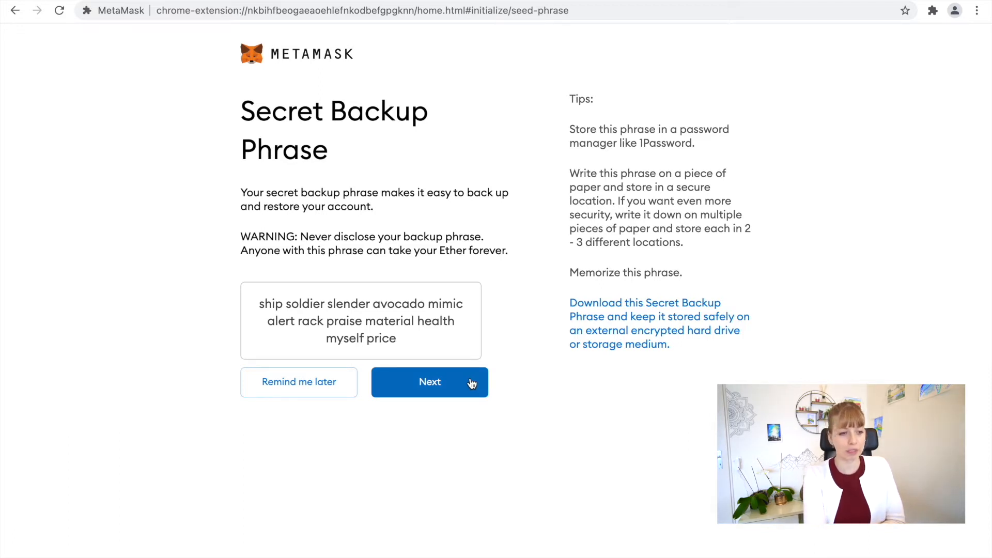
Step: Re-enter the twelve seed words in order and confirm the backup phrase
{"action": "left_click", "coordinate": [430, 382]}
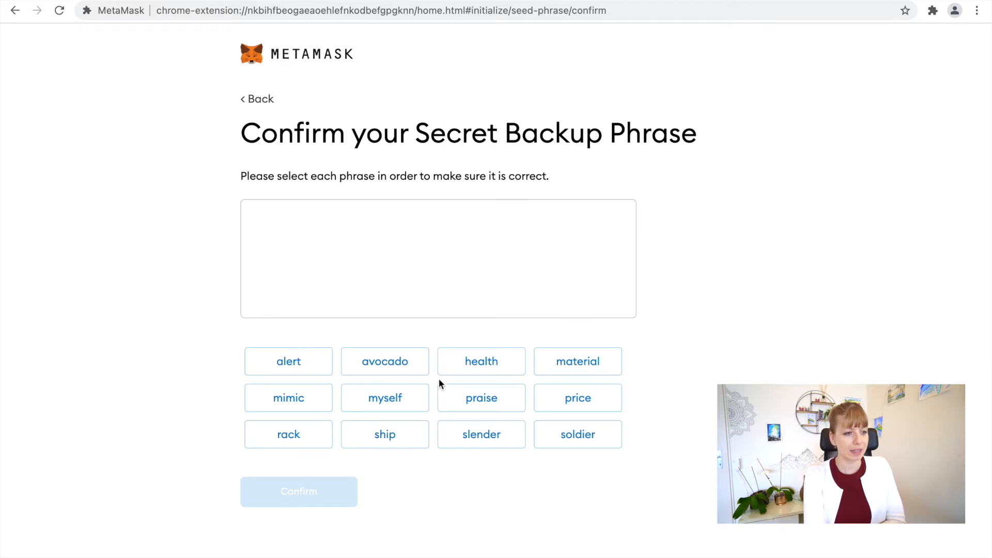
{"action": "mouse_move", "coordinate": [293, 217]}
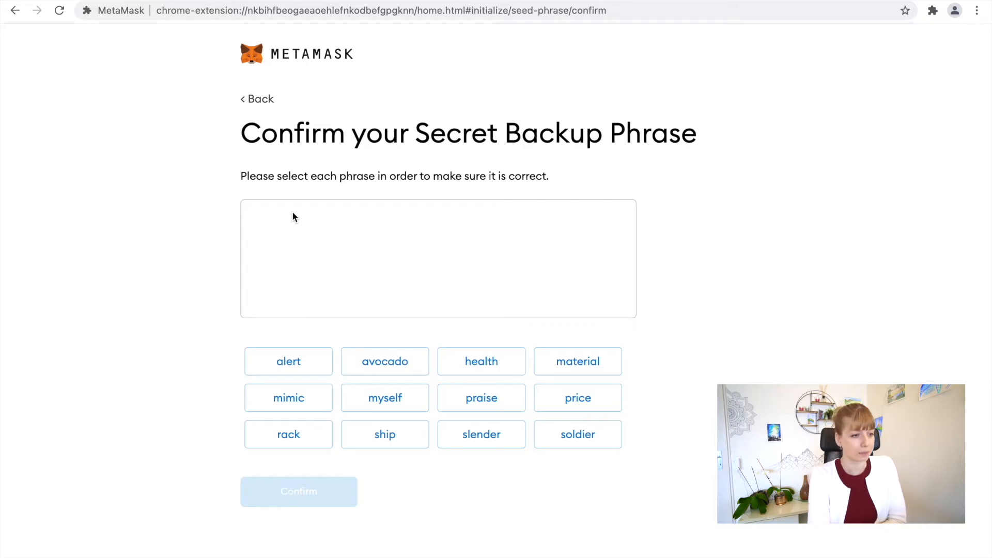
{"action": "mouse_move", "coordinate": [513, 478]}
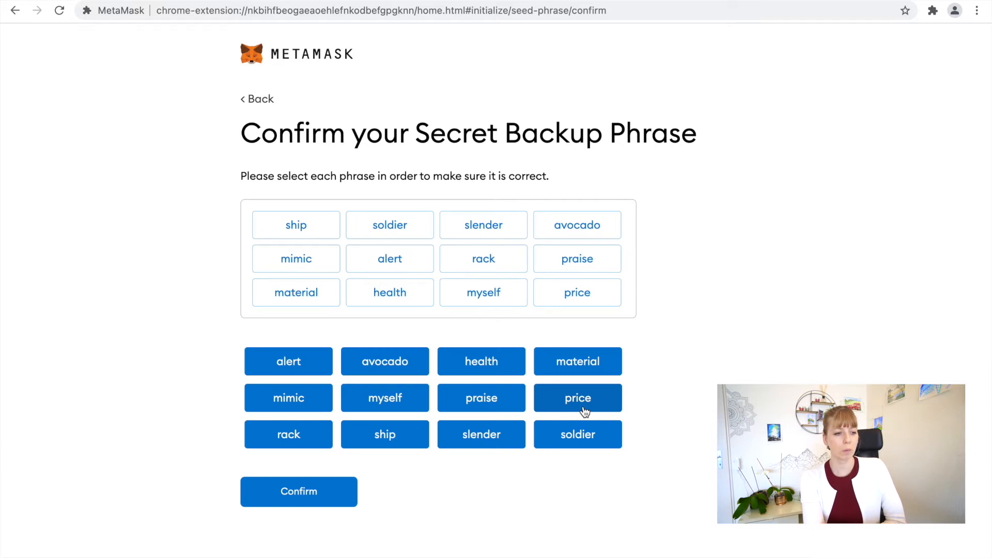
{"action": "mouse_move", "coordinate": [288, 361]}
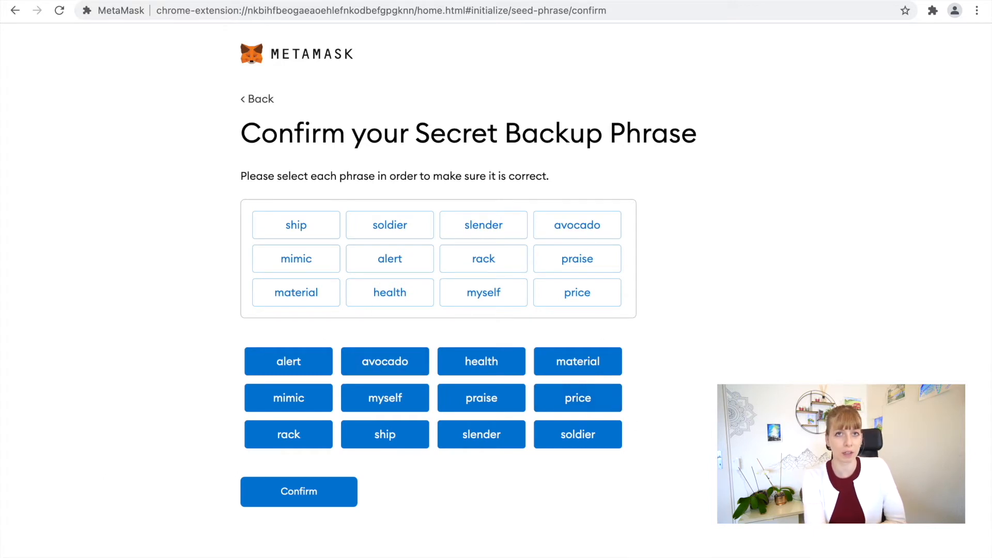
{"action": "left_click", "coordinate": [298, 492]}
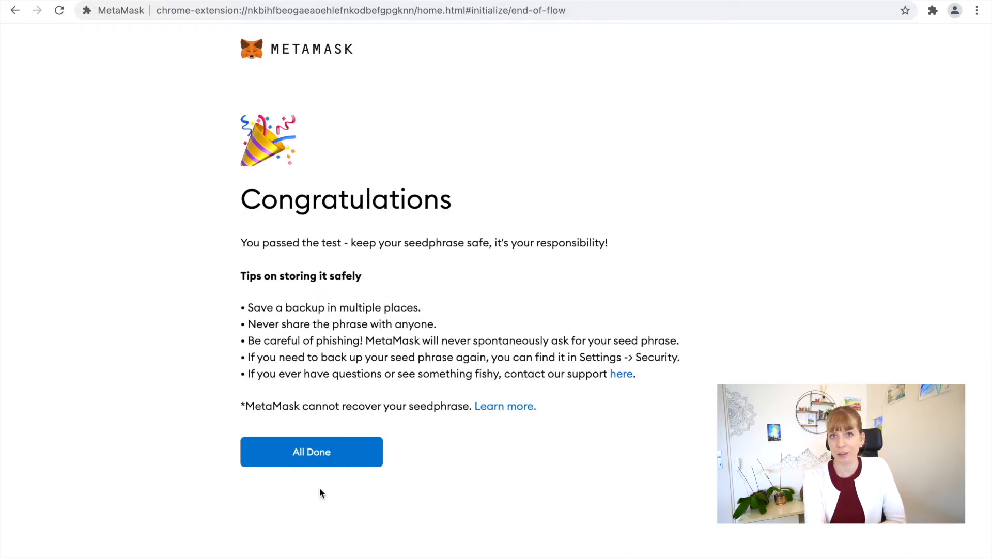
Step: Finish with All Done and dismiss the 'Token swapping is here!' announcement
{"action": "left_click", "coordinate": [311, 451]}
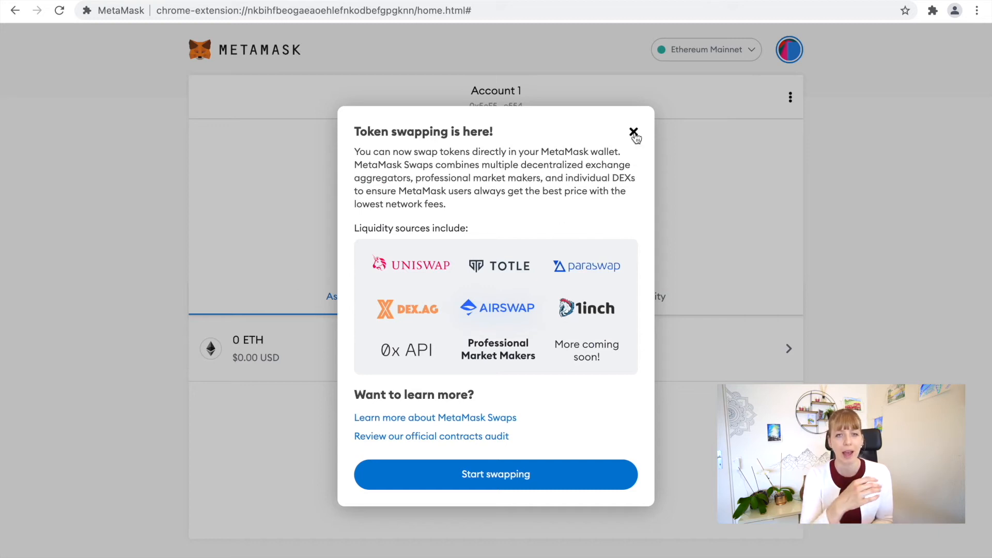
{"action": "left_click", "coordinate": [633, 135]}
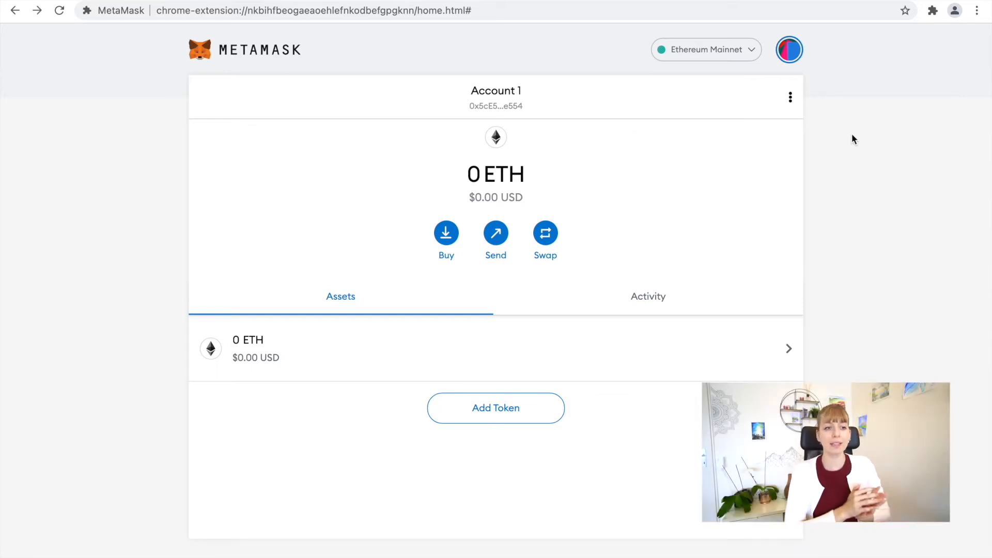
{"action": "mouse_move", "coordinate": [635, 65]}
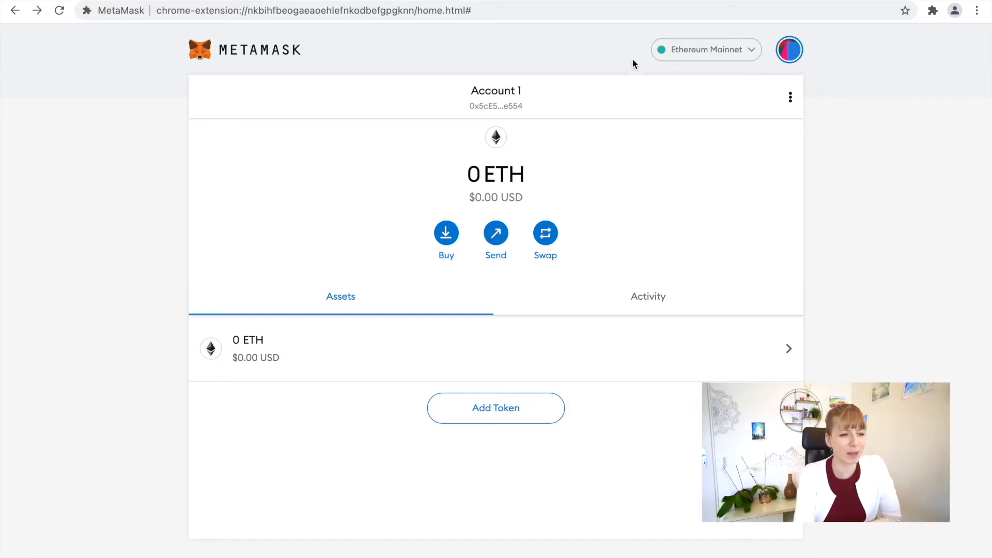
{"action": "mouse_move", "coordinate": [814, 24]}
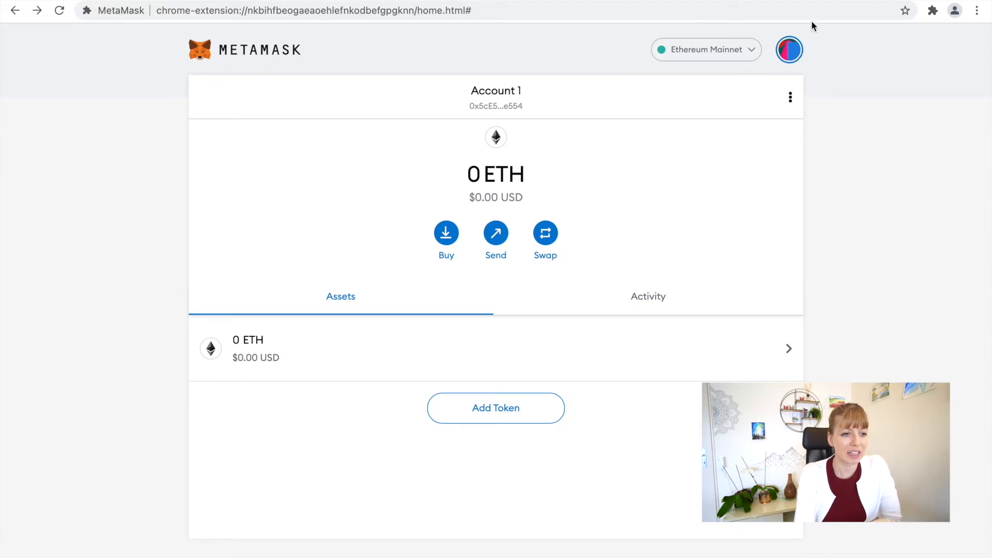
{"action": "mouse_move", "coordinate": [756, 107]}
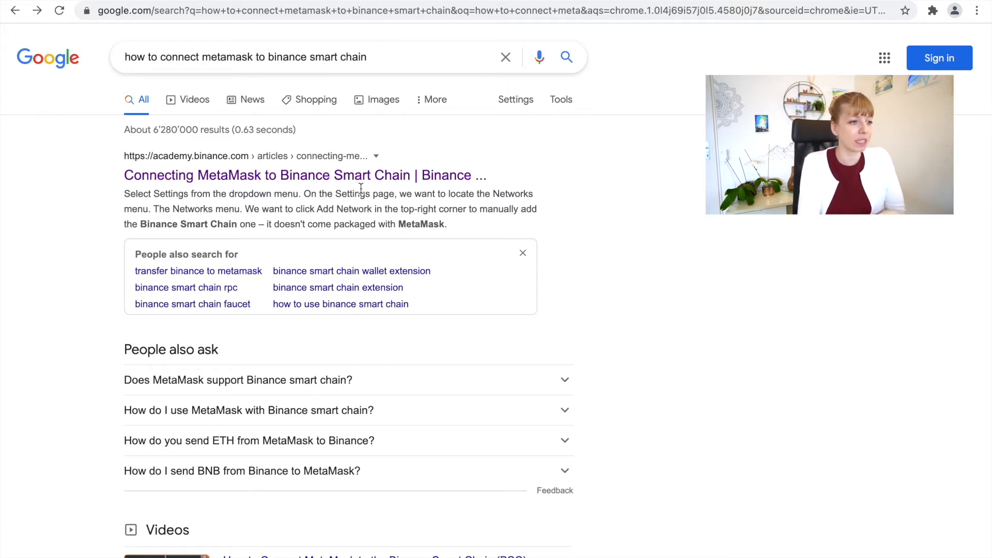
Step: Open the Binance Academy 'Connecting MetaMask to Binance Smart Chain' guide from the results
{"action": "left_click", "coordinate": [305, 175]}
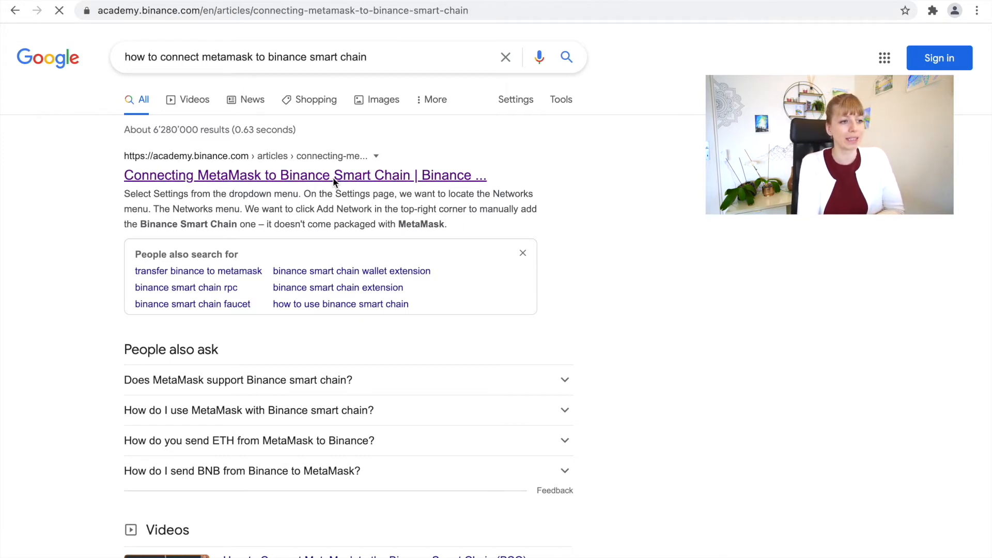
{"action": "left_click", "coordinate": [304, 176]}
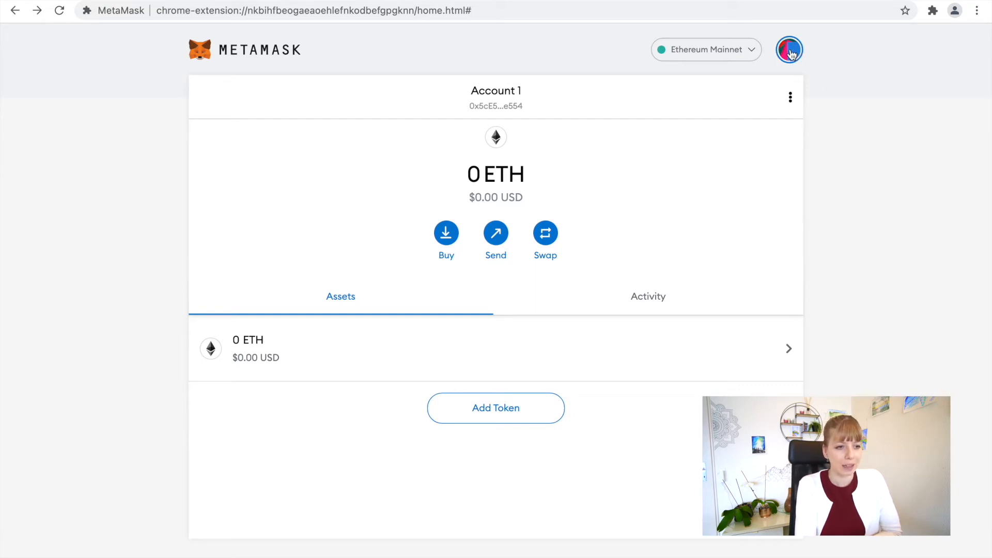
Step: Reach MetaMask's Settings page from the account menu
{"action": "left_click", "coordinate": [788, 50]}
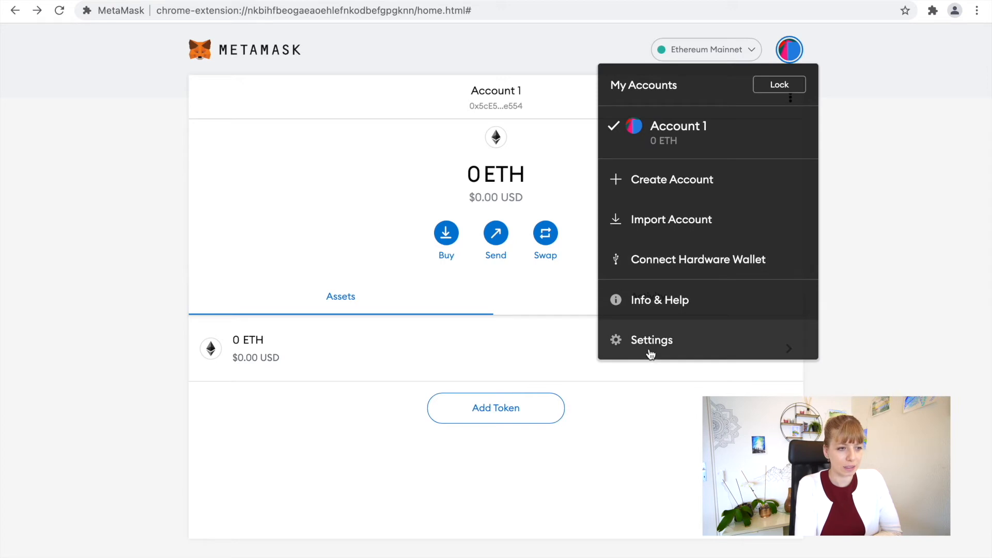
{"action": "left_click", "coordinate": [652, 340]}
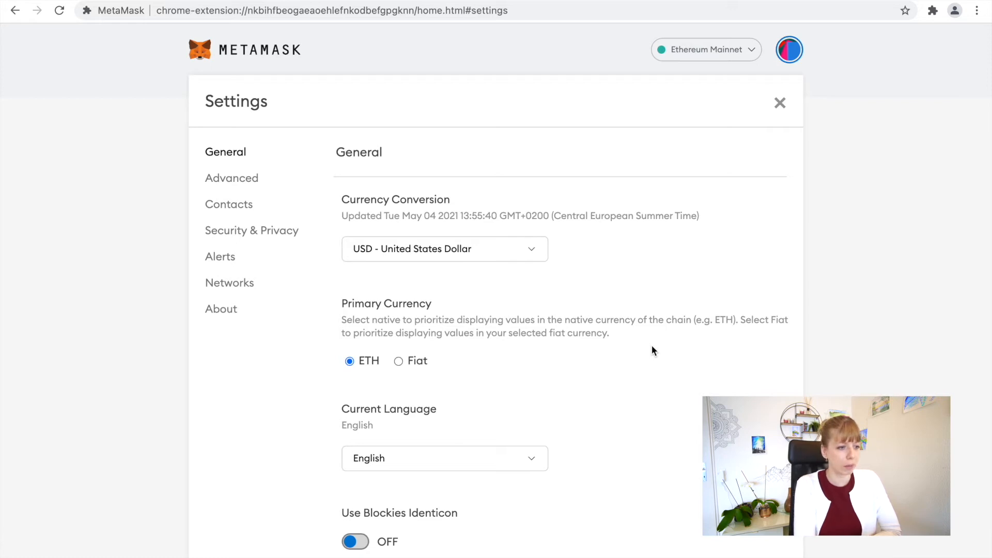
Step: Scroll the Binance Academy guide down to the Smart Chain mainnet parameters
{"action": "left_click", "coordinate": [230, 283]}
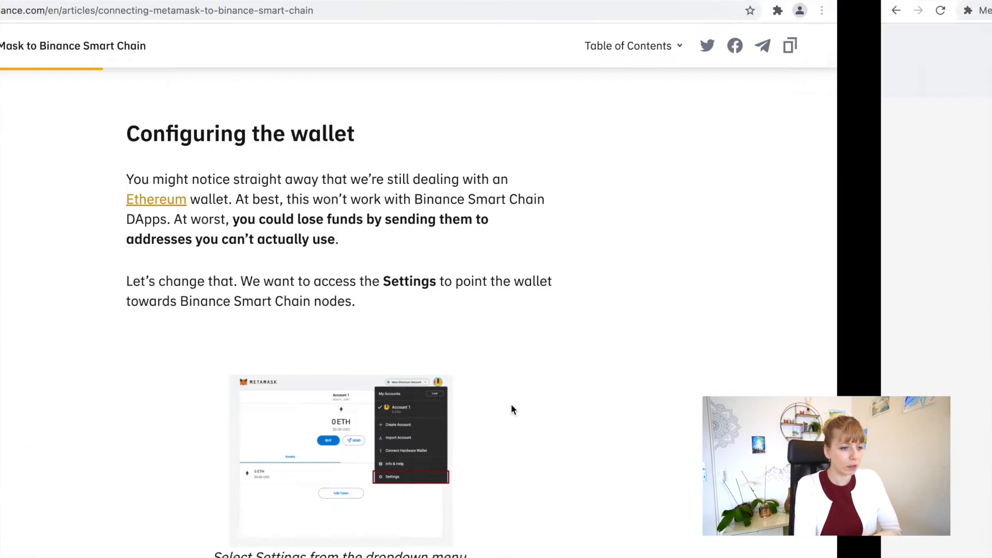
{"action": "scroll", "scroll_direction": "down", "scroll_amount": 3}
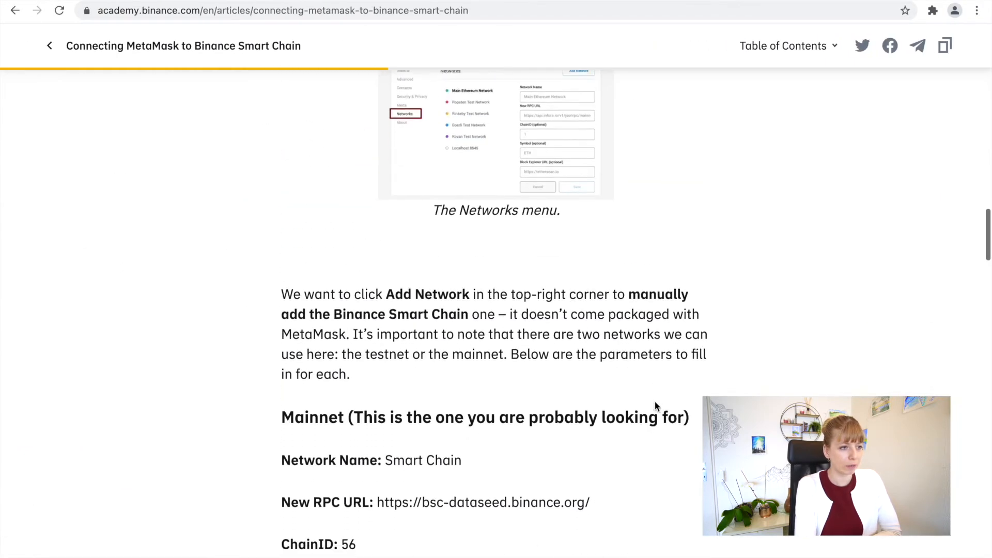
{"action": "scroll", "scroll_direction": "down", "scroll_amount": 3}
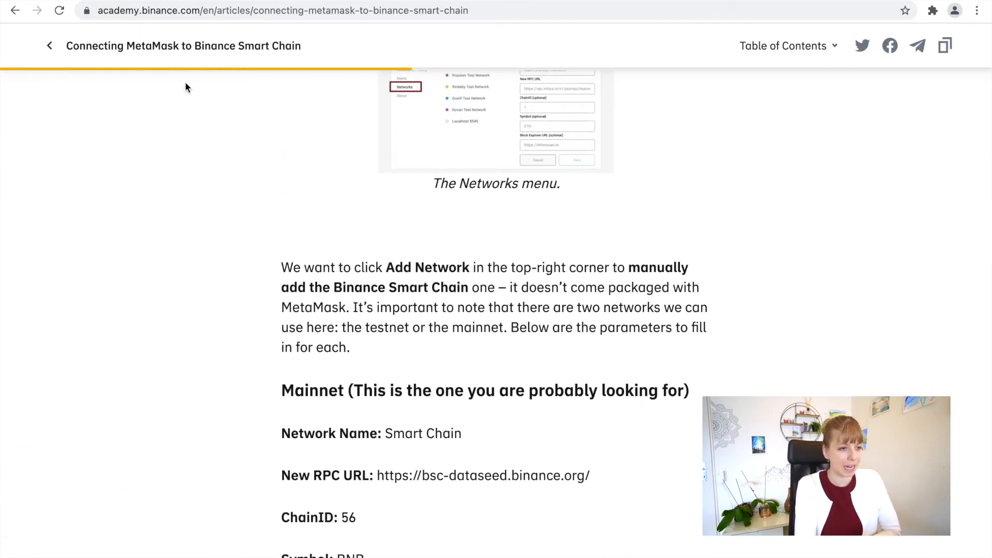
{"action": "scroll", "scroll_direction": "down", "scroll_amount": 3}
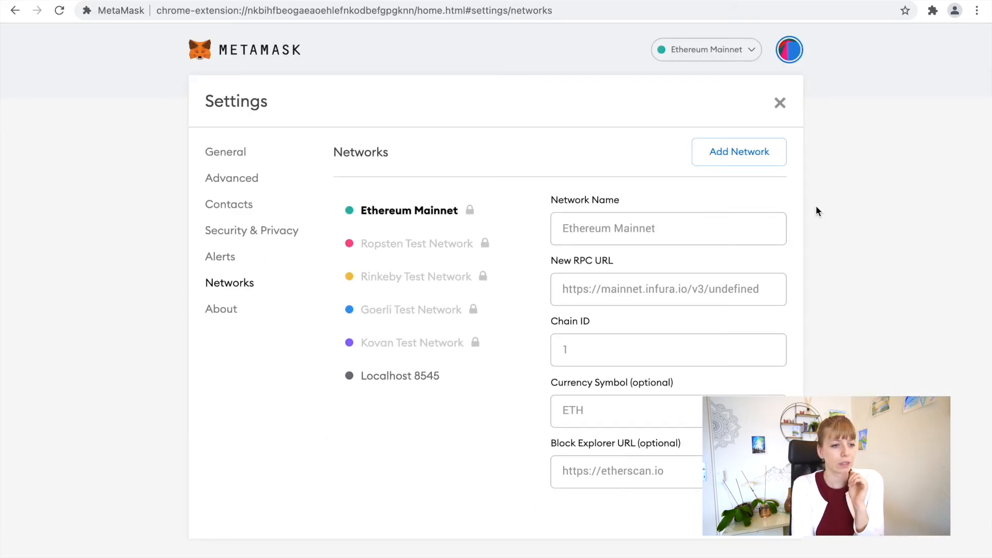
{"action": "mouse_move", "coordinate": [737, 152]}
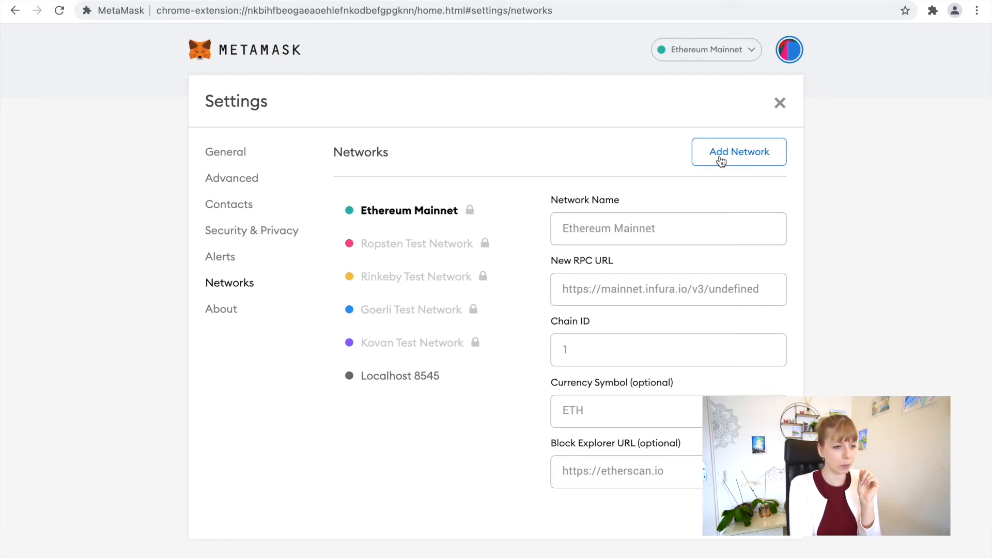
{"action": "left_click", "coordinate": [737, 151]}
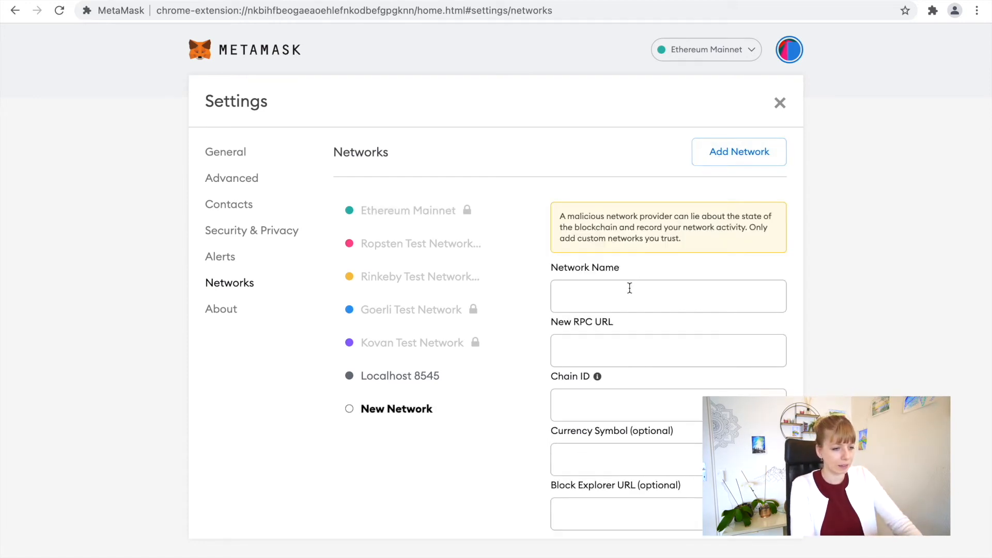
{"action": "left_click", "coordinate": [667, 296]}
{"action": "type", "text": "Smart Chain"}
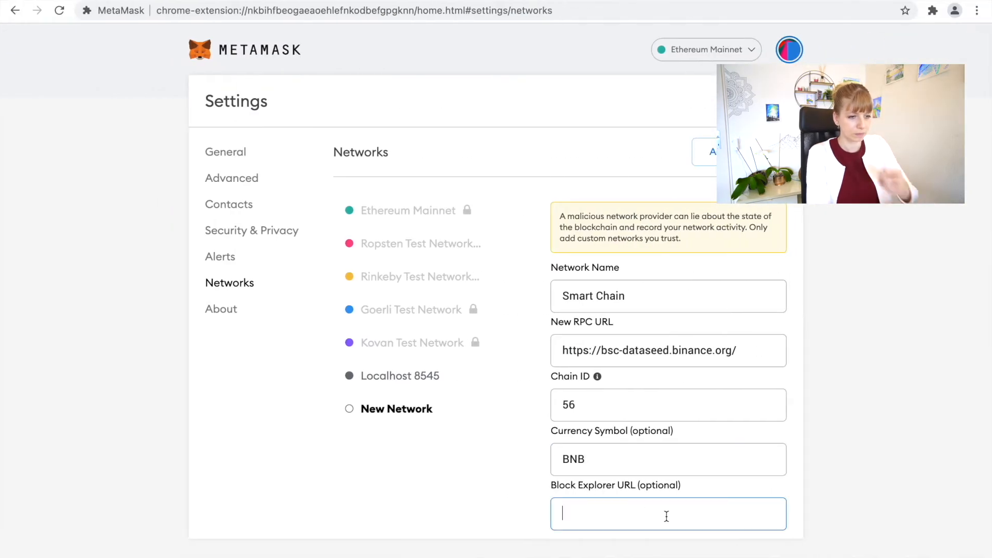
{"action": "type", "text": "https://bscscan.com"}
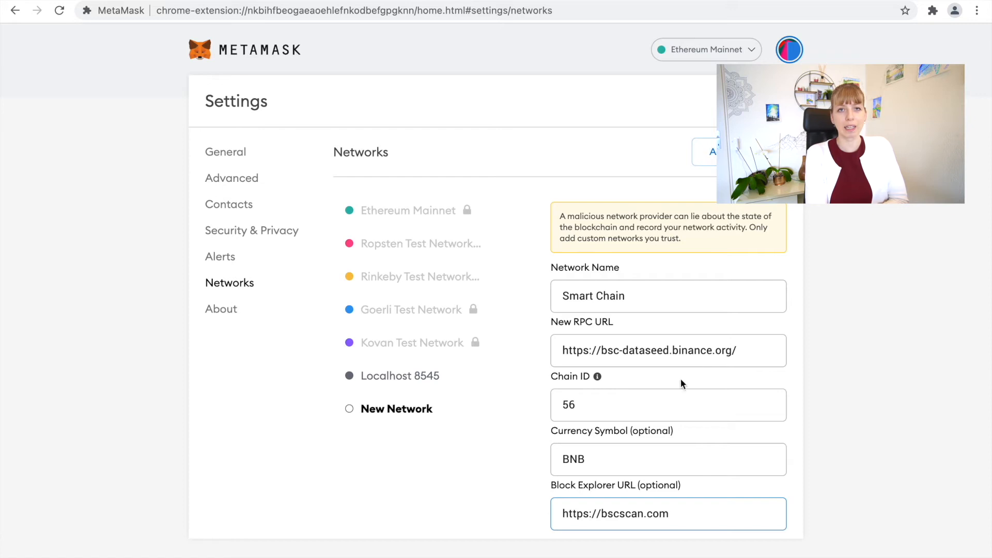
Step: Save the Smart Chain network so Account 1 shows a 0 BNB balance
{"action": "scroll", "scroll_direction": "down", "scroll_amount": 3}
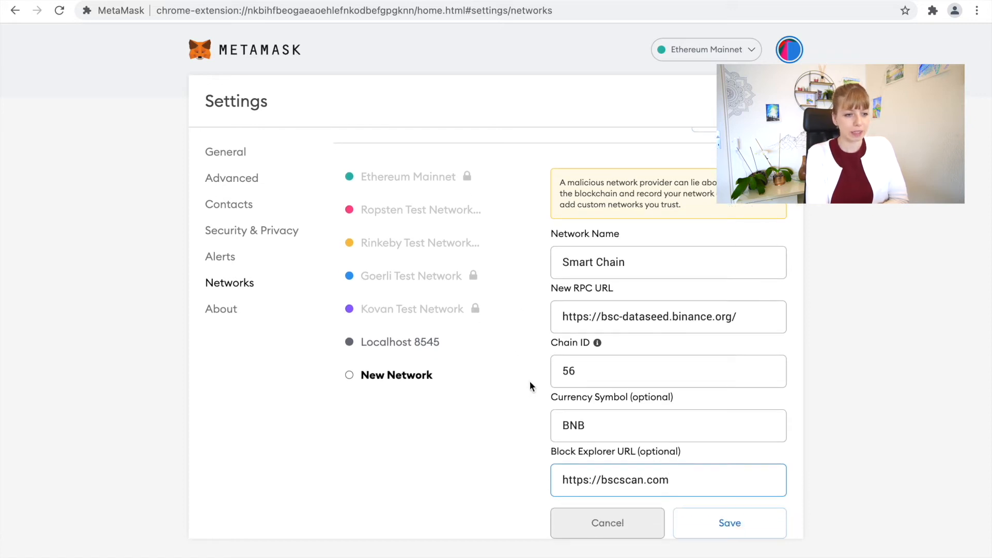
{"action": "mouse_move", "coordinate": [597, 342]}
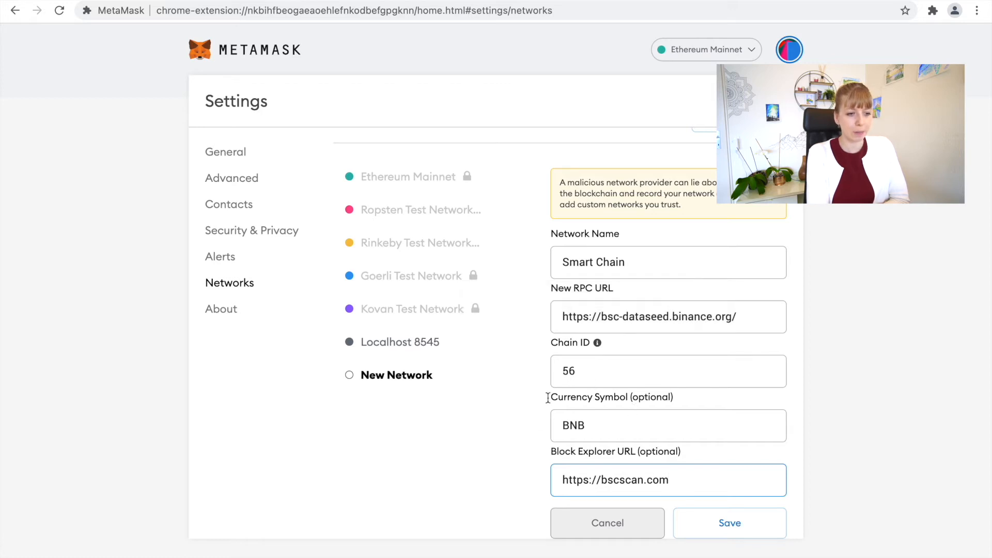
{"action": "mouse_move", "coordinate": [541, 439]}
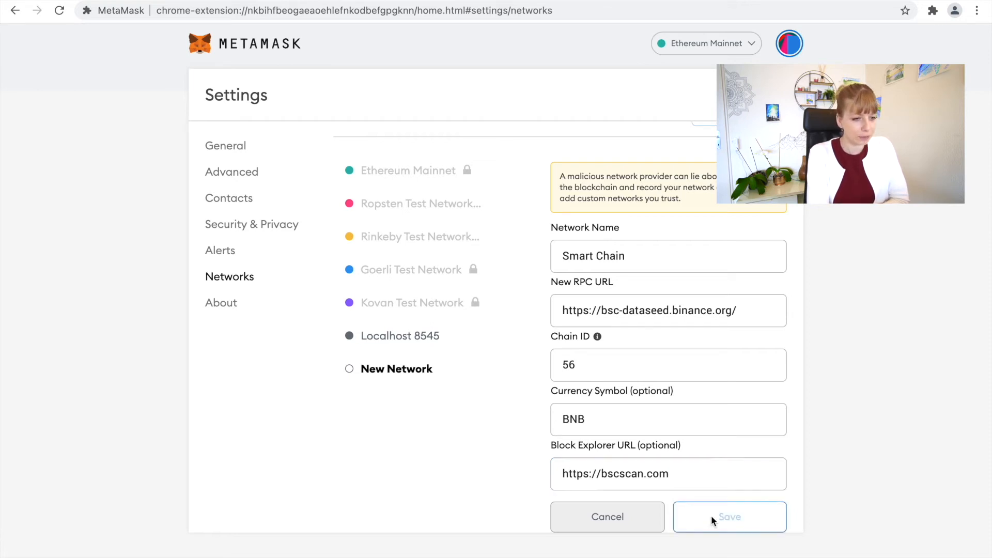
{"action": "left_click", "coordinate": [728, 517]}
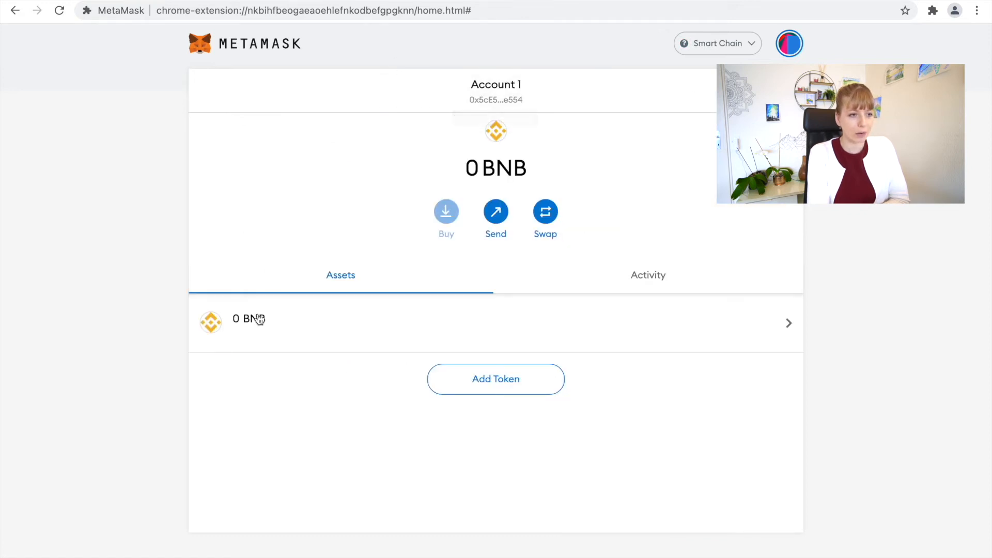
{"action": "mouse_move", "coordinate": [495, 91]}
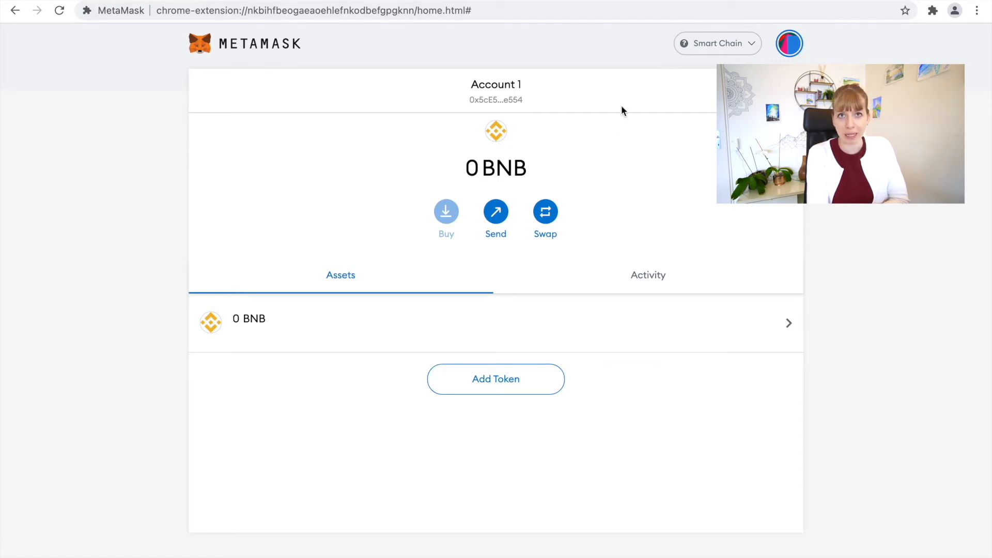
{"action": "mouse_move", "coordinate": [709, 104]}
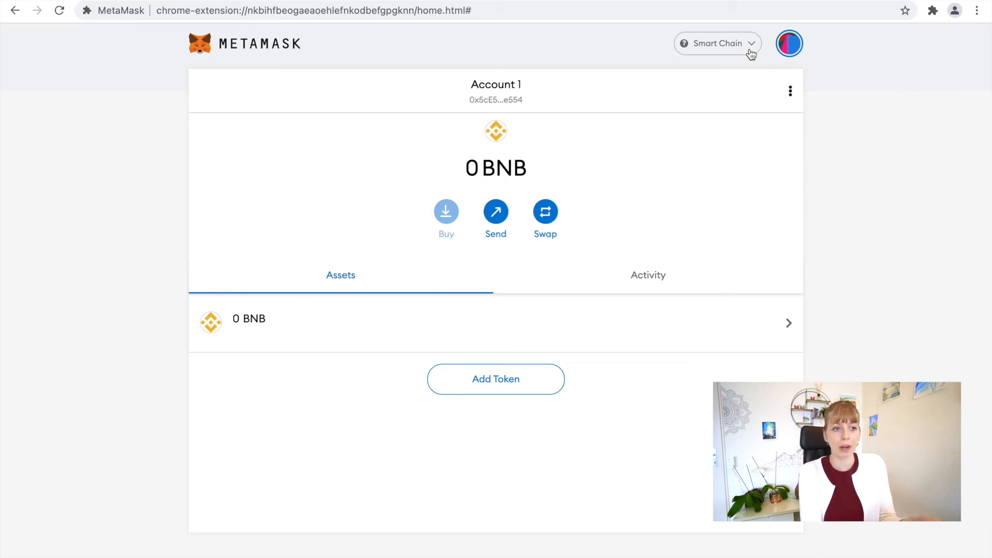
{"action": "left_click", "coordinate": [718, 43]}
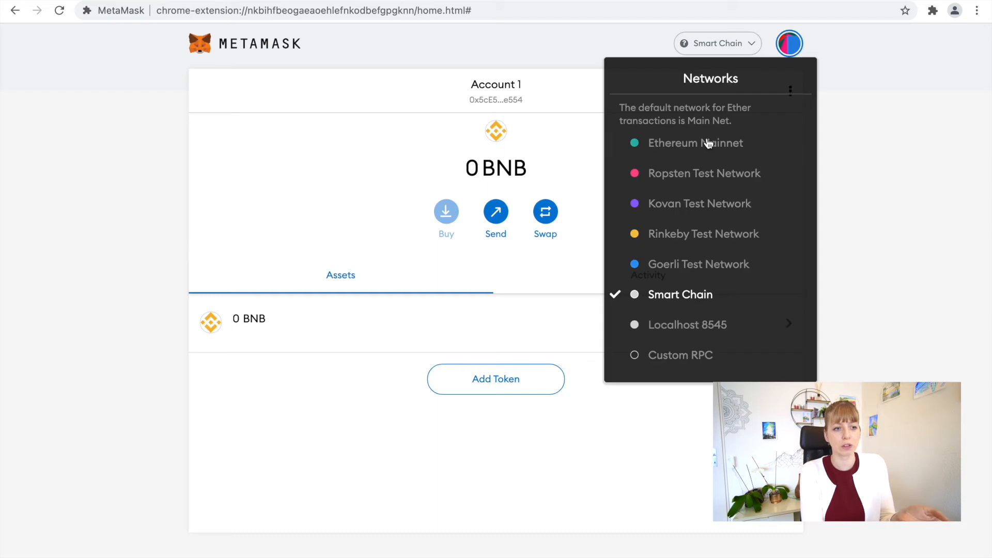
{"action": "mouse_move", "coordinate": [695, 143]}
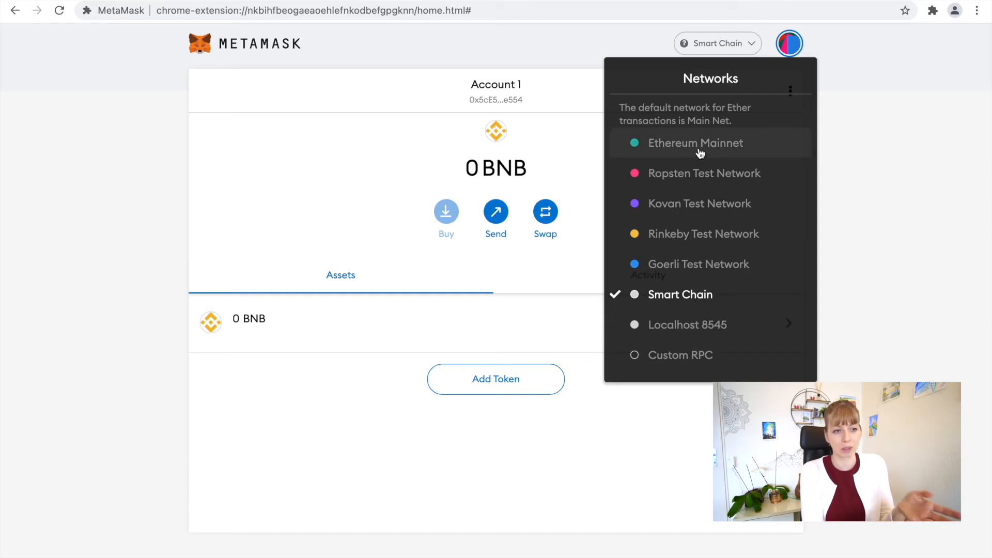
{"action": "left_click", "coordinate": [694, 143]}
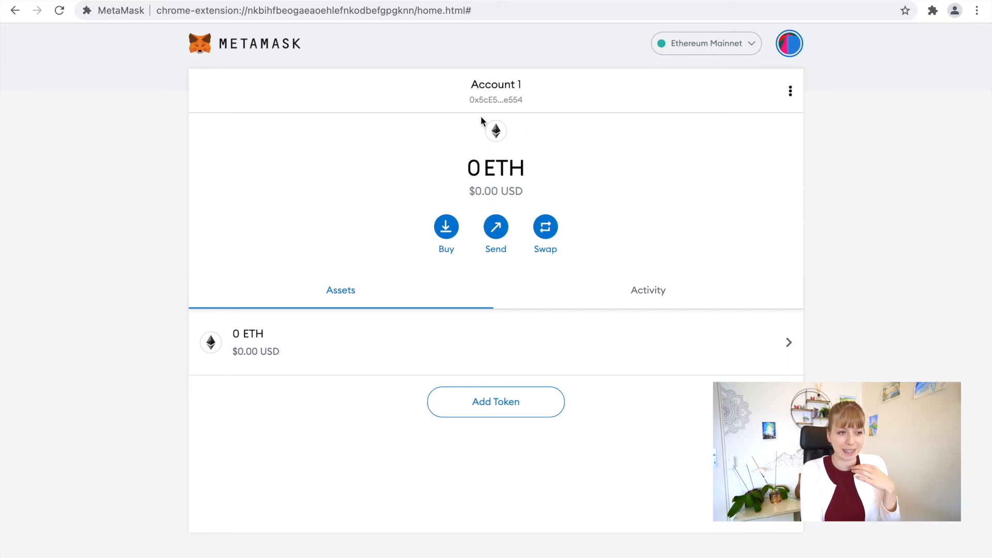
{"action": "mouse_move", "coordinate": [465, 177]}
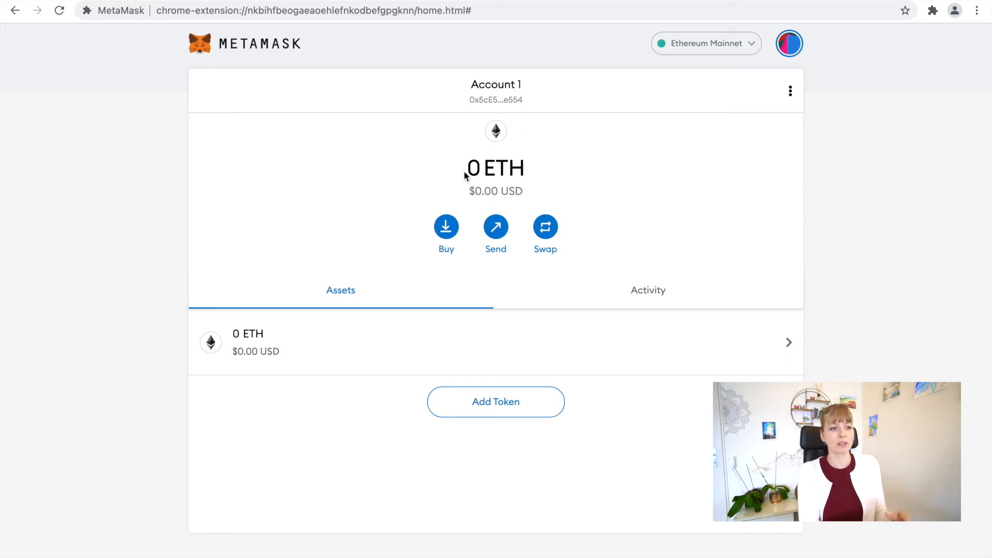
{"action": "mouse_move", "coordinate": [495, 169]}
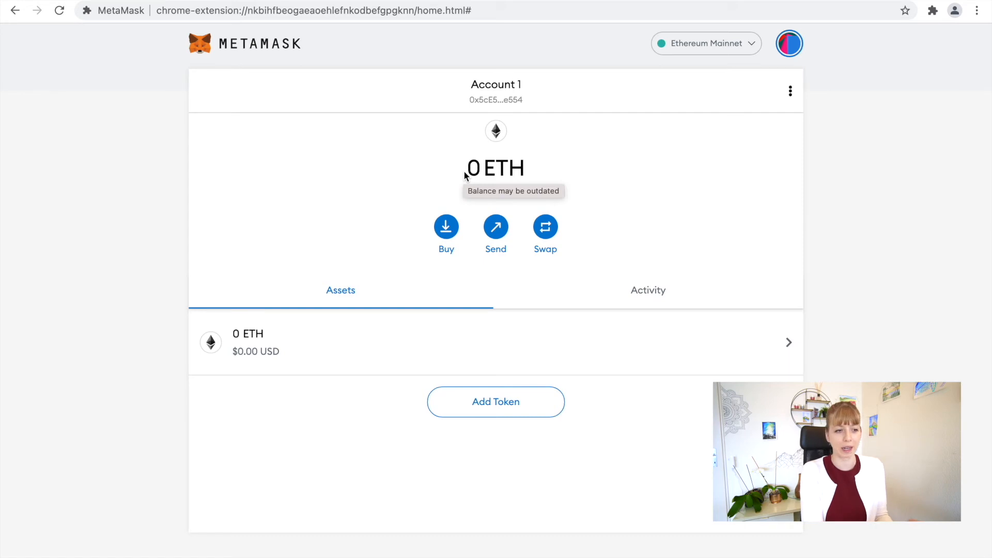
{"action": "mouse_move", "coordinate": [658, 226]}
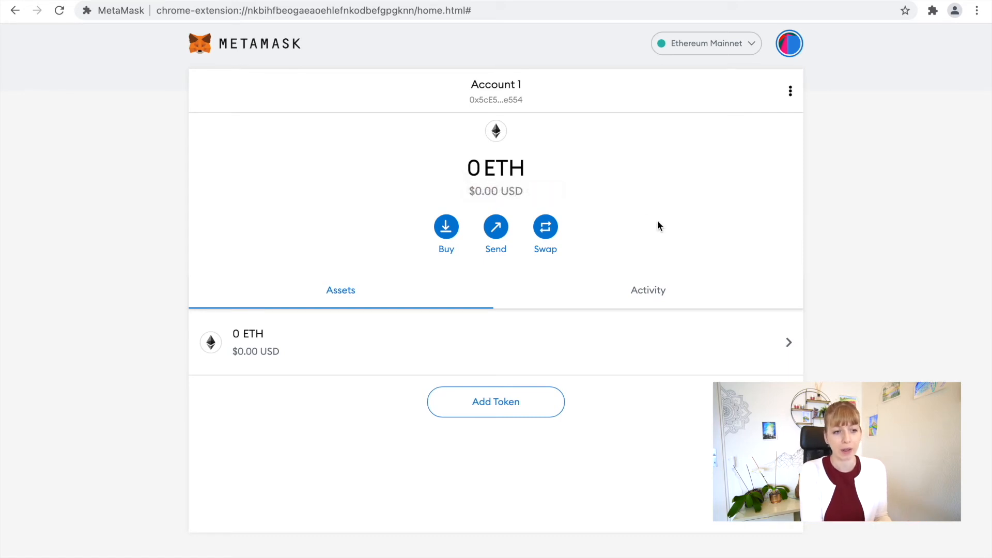
{"action": "mouse_move", "coordinate": [733, 51]}
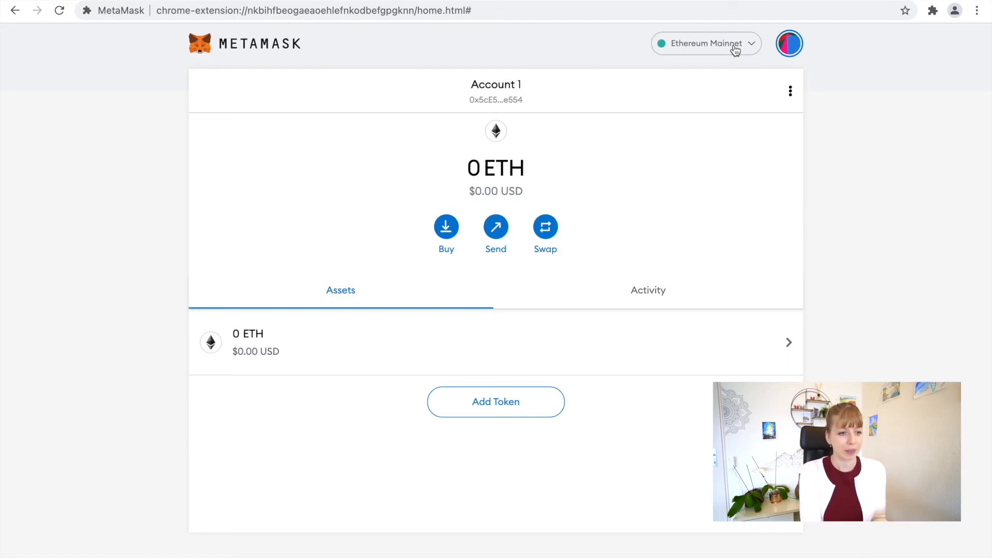
{"action": "left_click", "coordinate": [706, 43]}
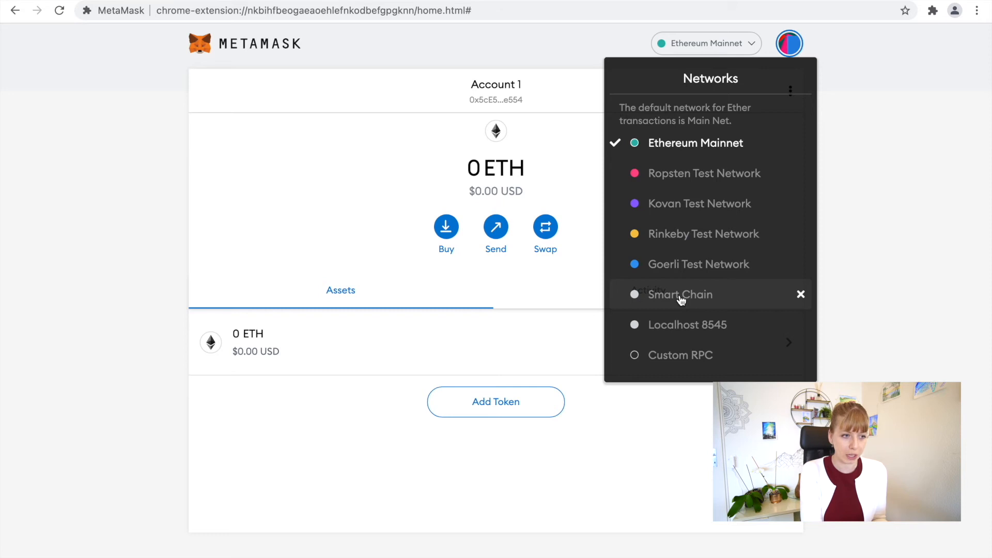
{"action": "left_click", "coordinate": [681, 295]}
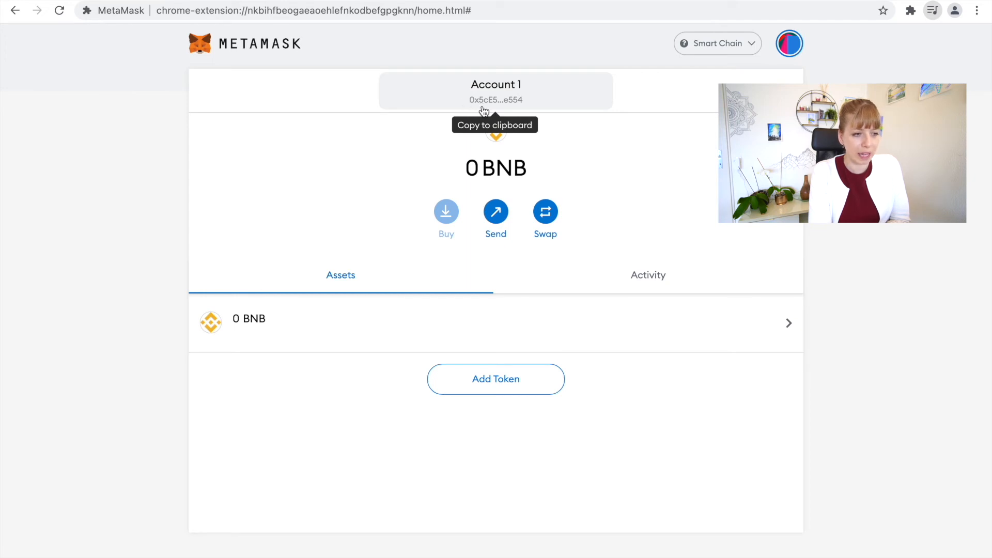
{"action": "mouse_move", "coordinate": [534, 108]}
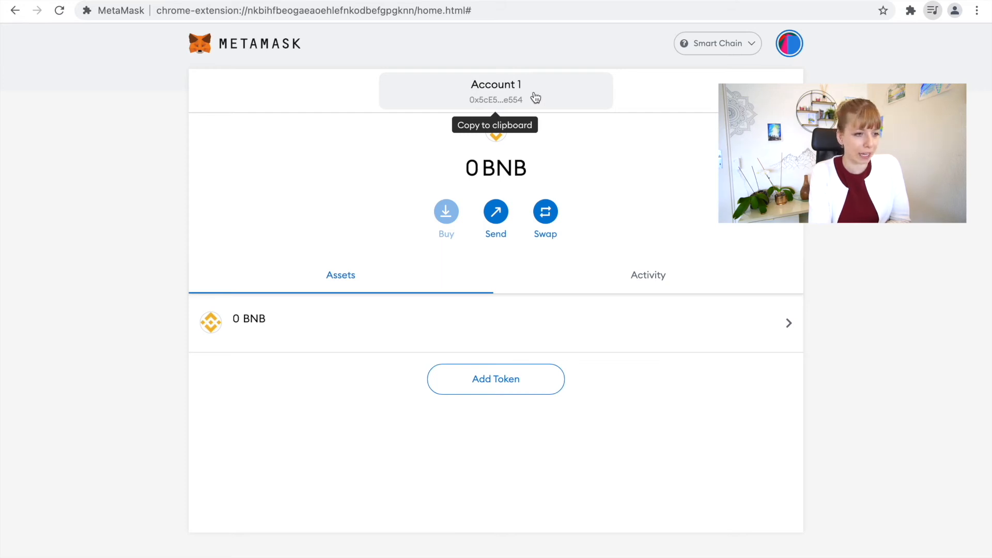
Step: Copy Account 1's wallet address to the clipboard
{"action": "left_click", "coordinate": [495, 90]}
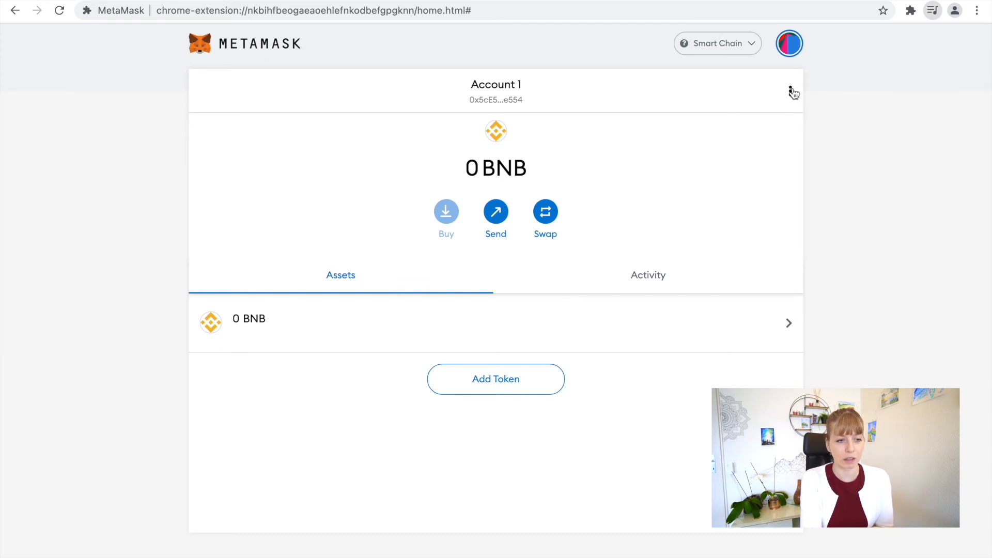
Step: View Account 1's address on BscScan, showing 0 BNB and no transactions
{"action": "left_click", "coordinate": [789, 91]}
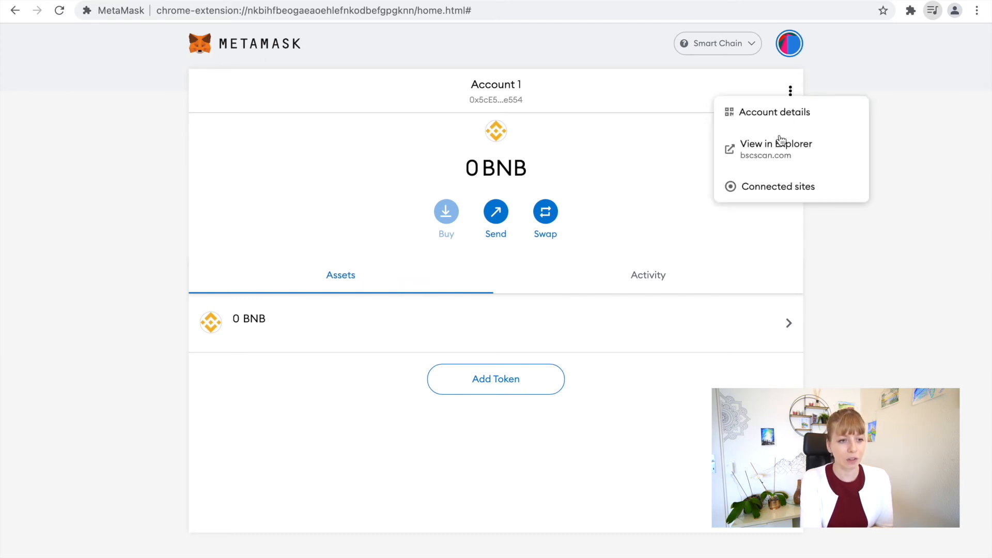
{"action": "left_click", "coordinate": [774, 144]}
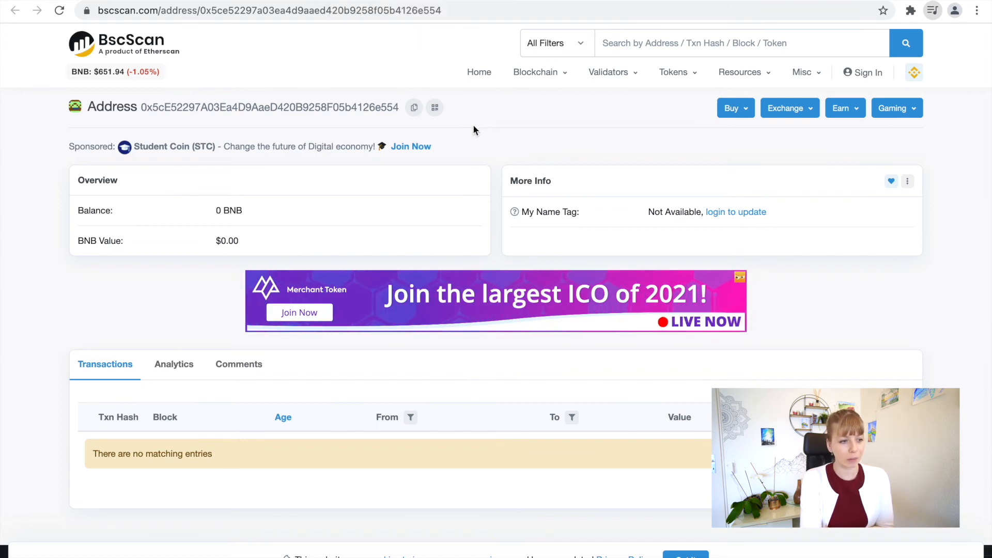
{"action": "mouse_move", "coordinate": [433, 98]}
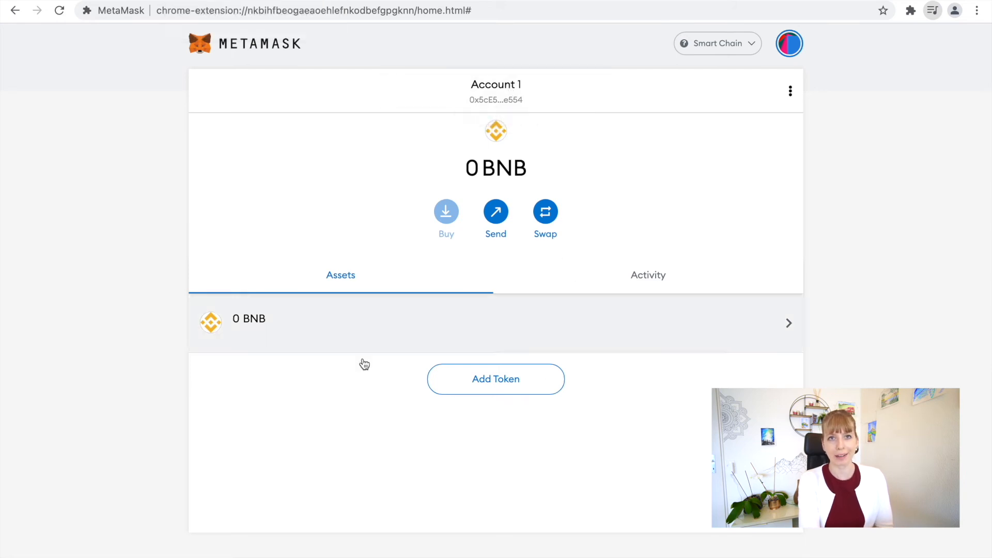
{"action": "mouse_move", "coordinate": [483, 325]}
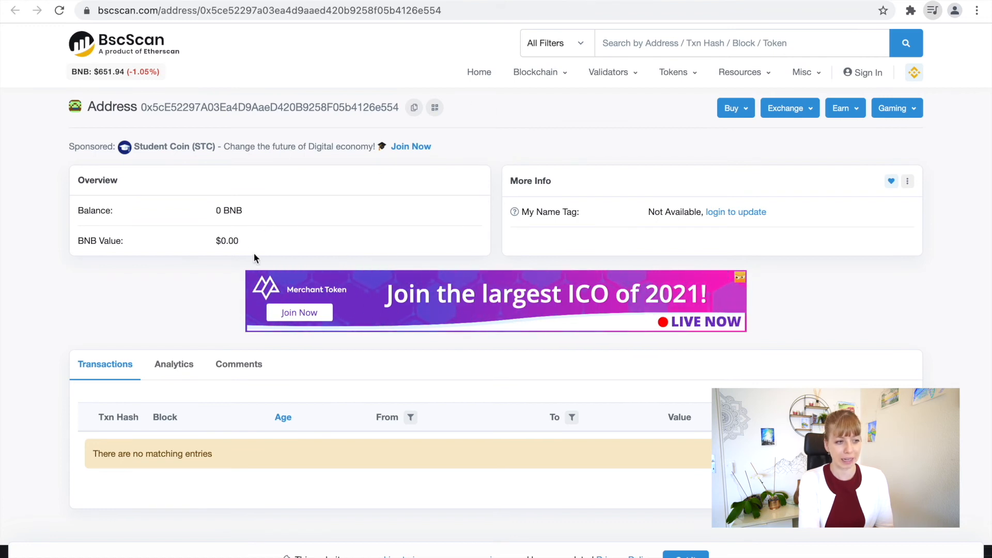
{"action": "mouse_move", "coordinate": [278, 238]}
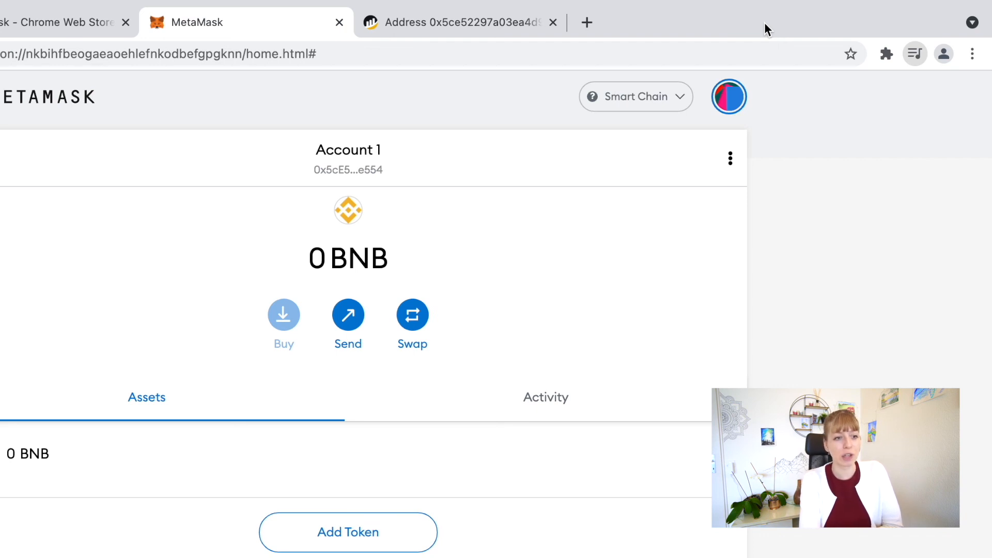
{"action": "mouse_move", "coordinate": [800, 44]}
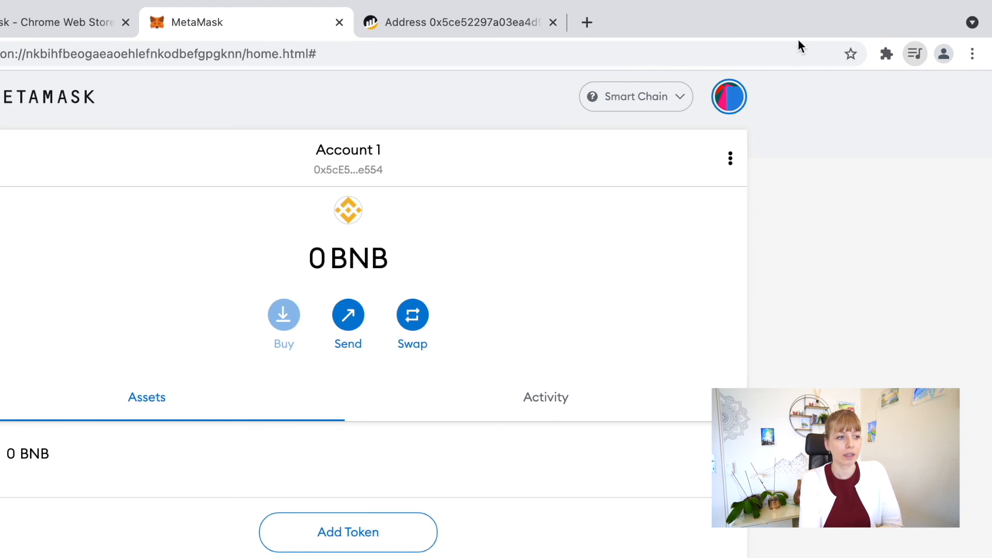
{"action": "mouse_move", "coordinate": [860, 88]}
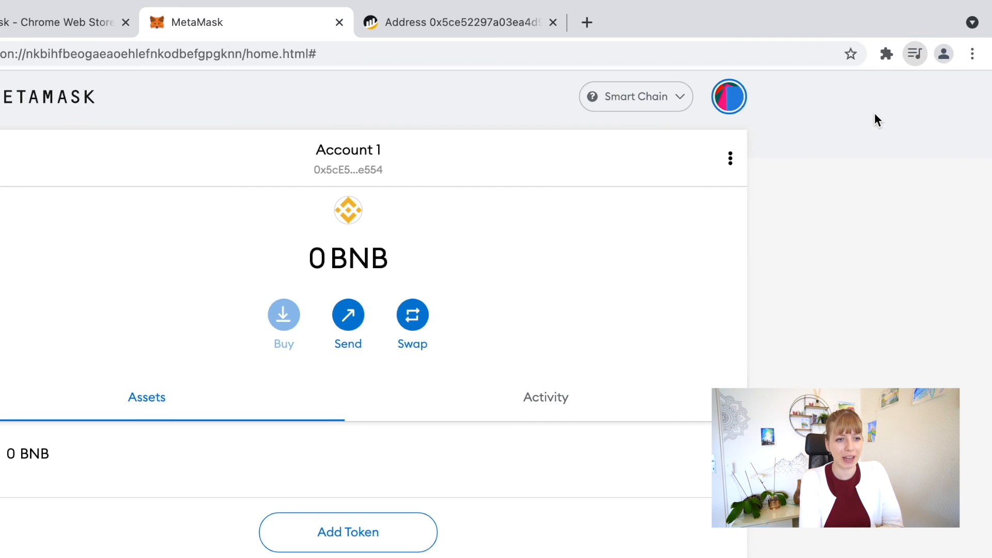
{"action": "mouse_move", "coordinate": [882, 46]}
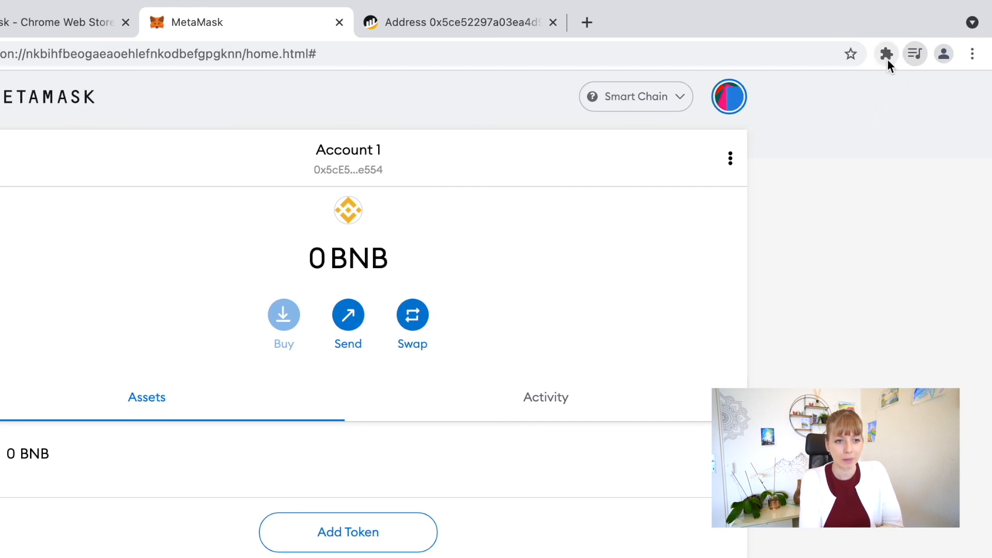
Step: Pin the MetaMask extension to Chrome's toolbar from the Extensions list
{"action": "left_click", "coordinate": [885, 53]}
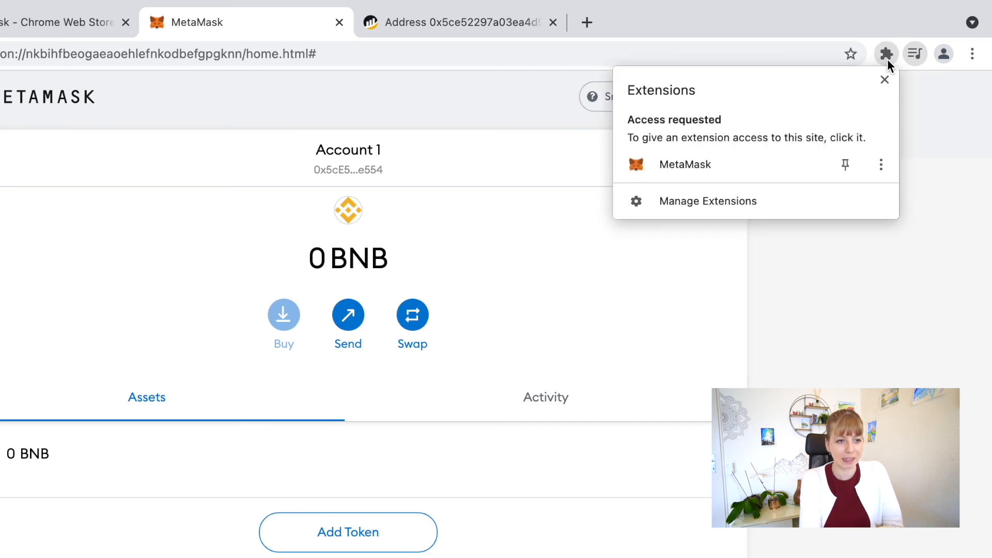
{"action": "mouse_move", "coordinate": [649, 139]}
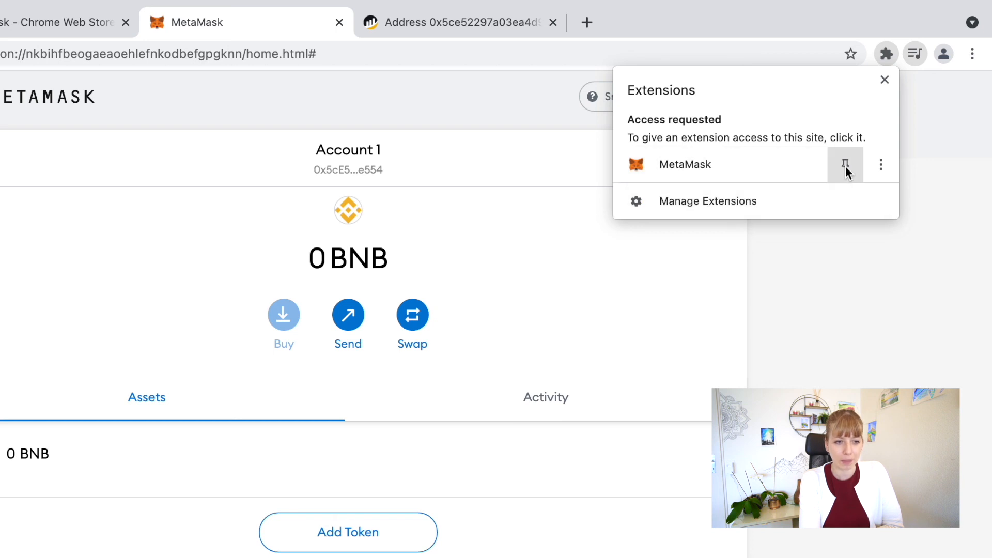
{"action": "left_click", "coordinate": [846, 165]}
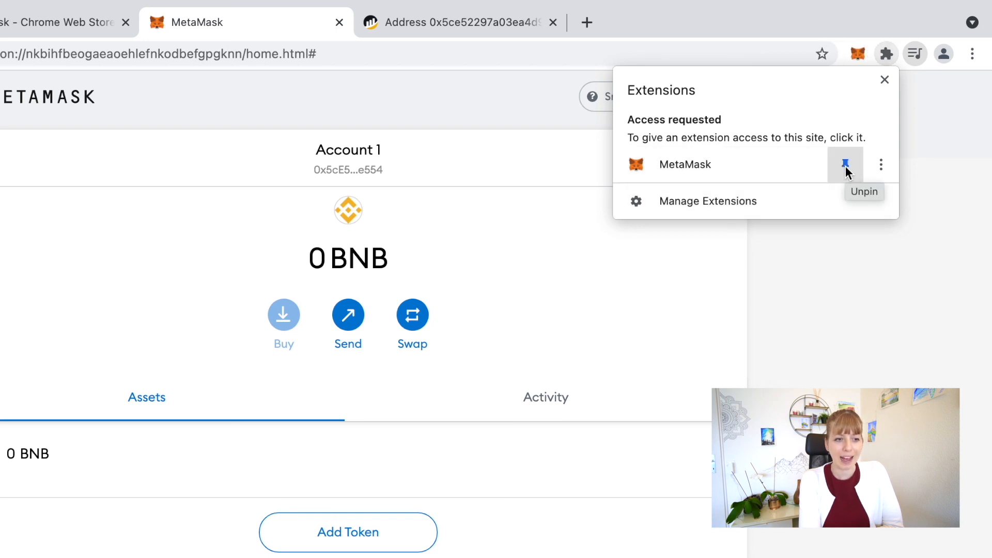
{"action": "left_click", "coordinate": [846, 164]}
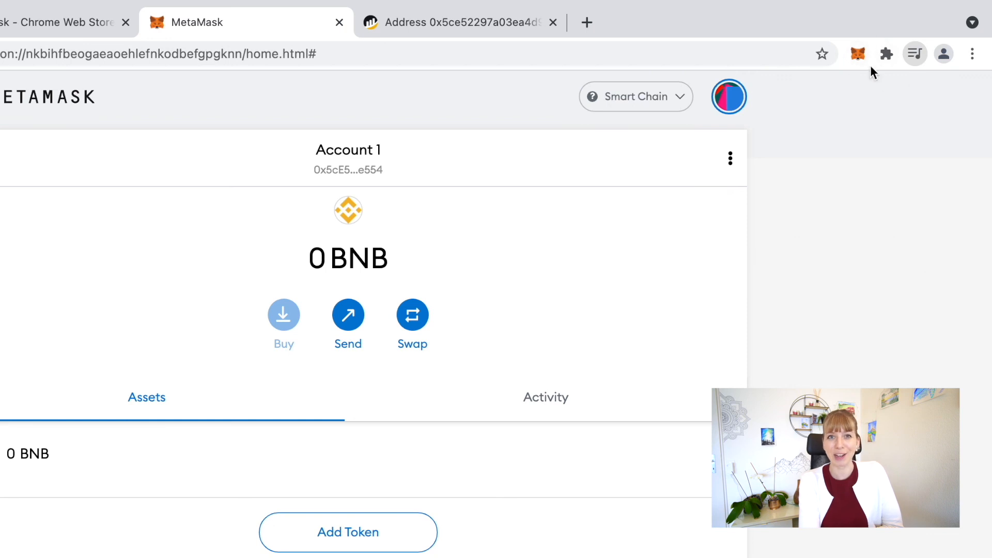
{"action": "mouse_move", "coordinate": [876, 140]}
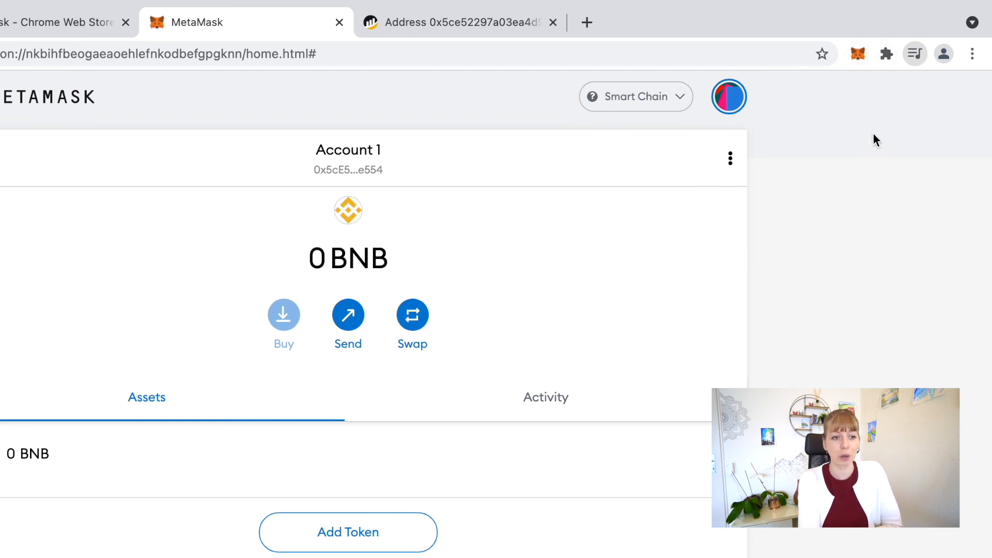